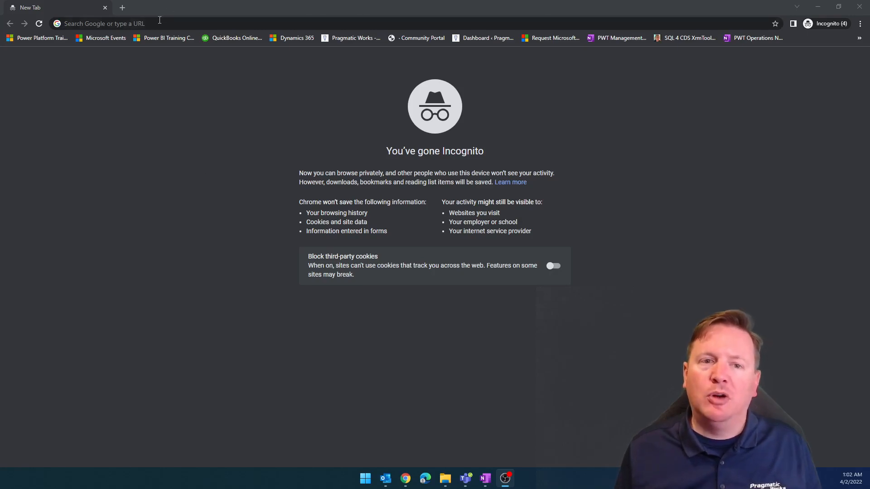
Navigate the incognito tab to developer.microsoft.com/en-us/graph/graph-explorer.
type("developer.microsoft.com/en-us/graph/graph-explorer")
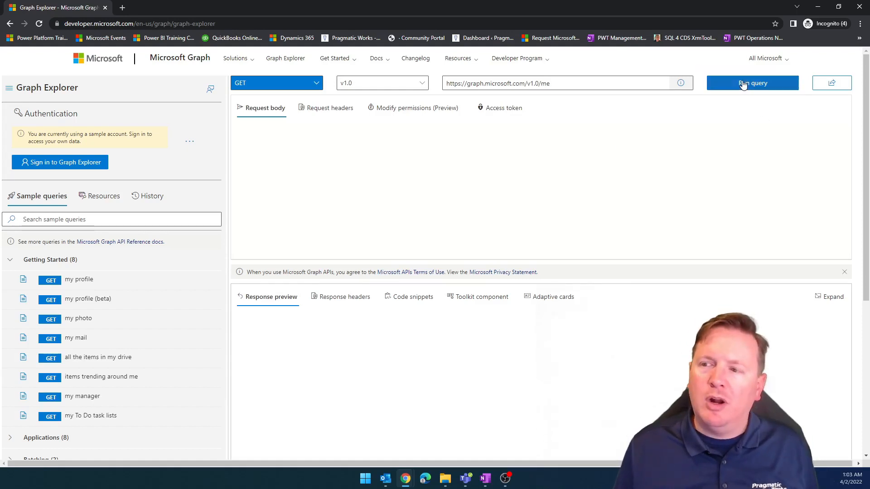
Run the prepared GET v1.0 /me query to return the sample user's profile JSON.
left_click(752, 82)
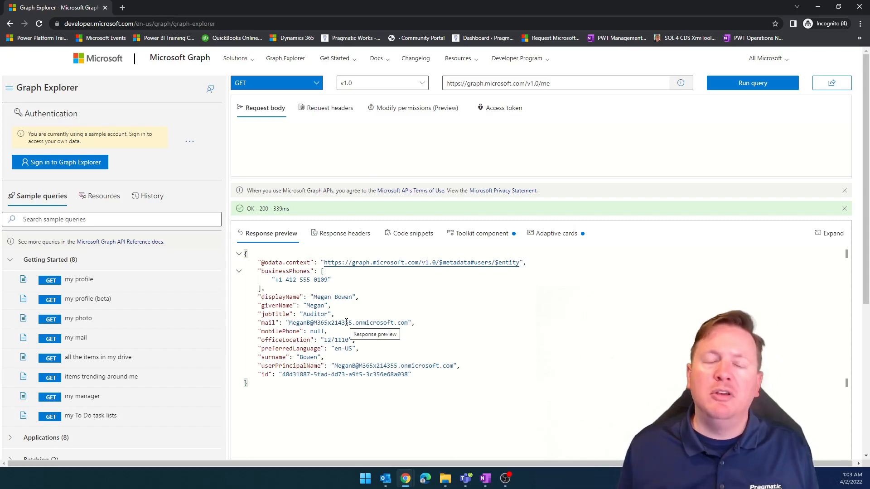
mouse_move(293, 209)
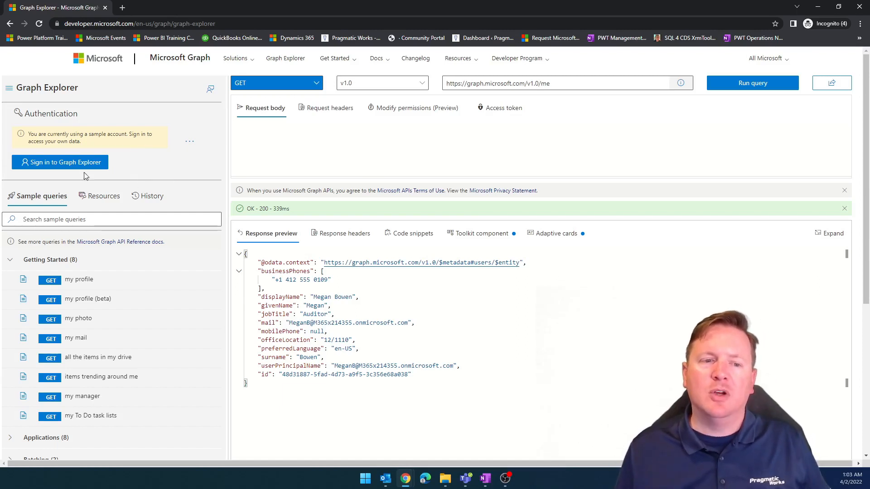
Sign in to Graph Explorer with the MOD Administrator account.
left_click(60, 162)
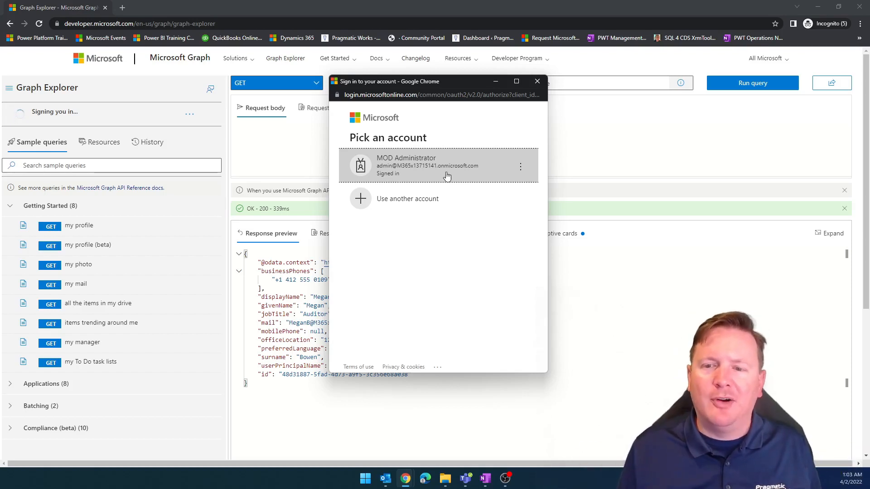
mouse_move(421, 169)
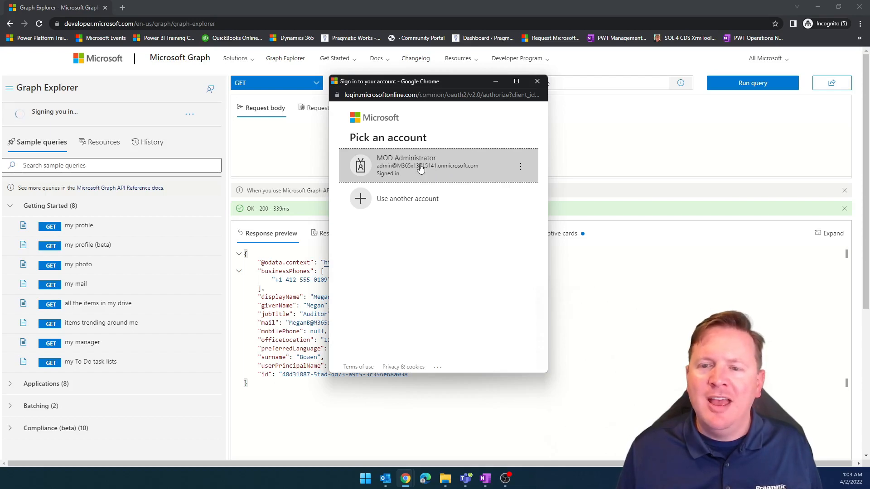
left_click(439, 165)
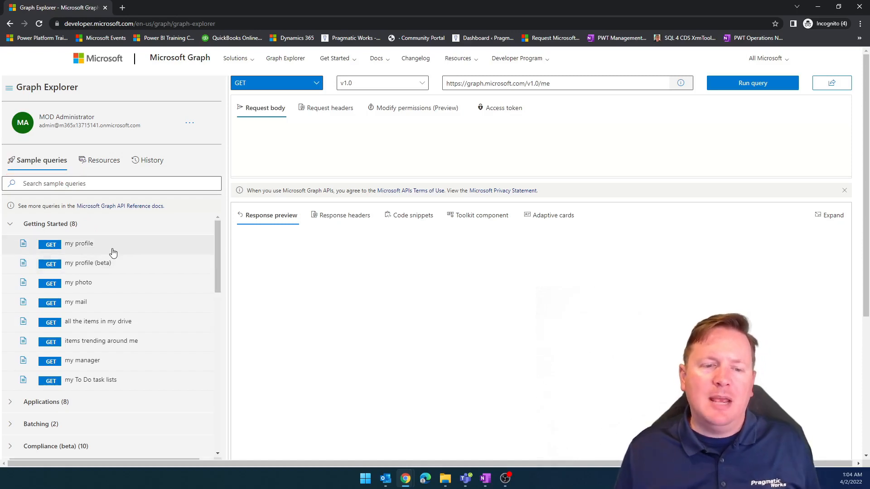
Rerun /me as MOD Administrator and browse the Sample queries categories.
left_click(752, 82)
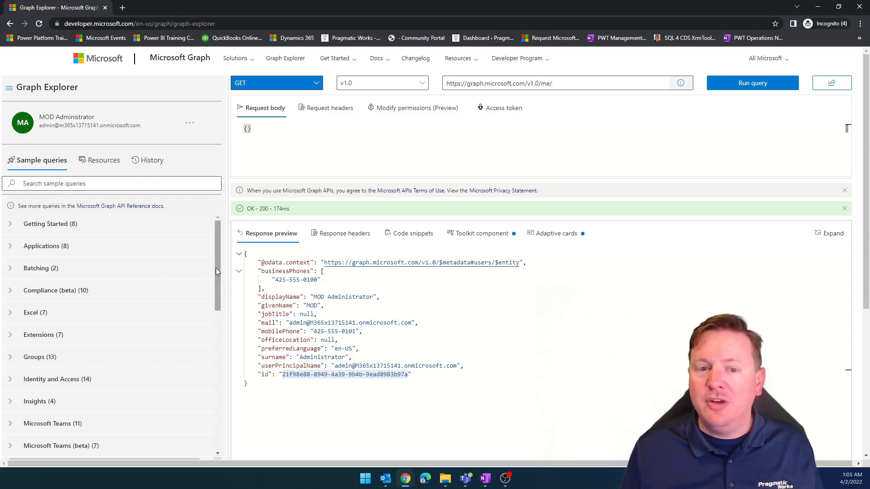
scroll("down", 3)
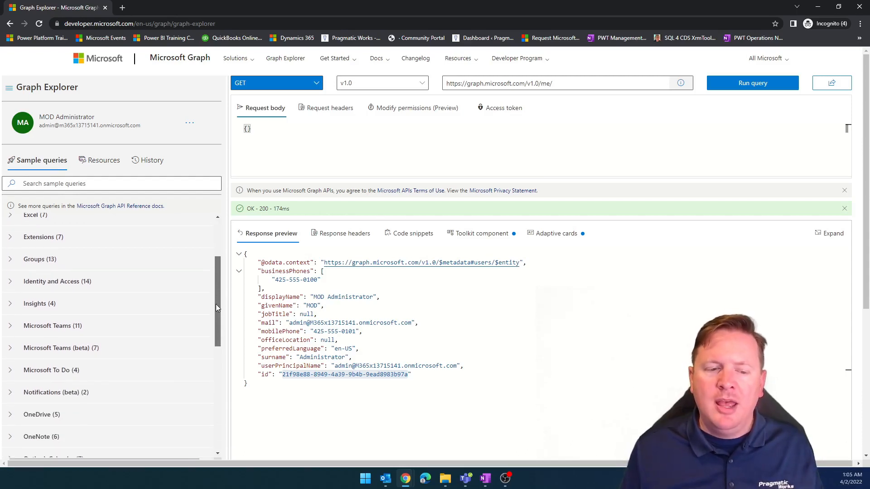
scroll("down", 3)
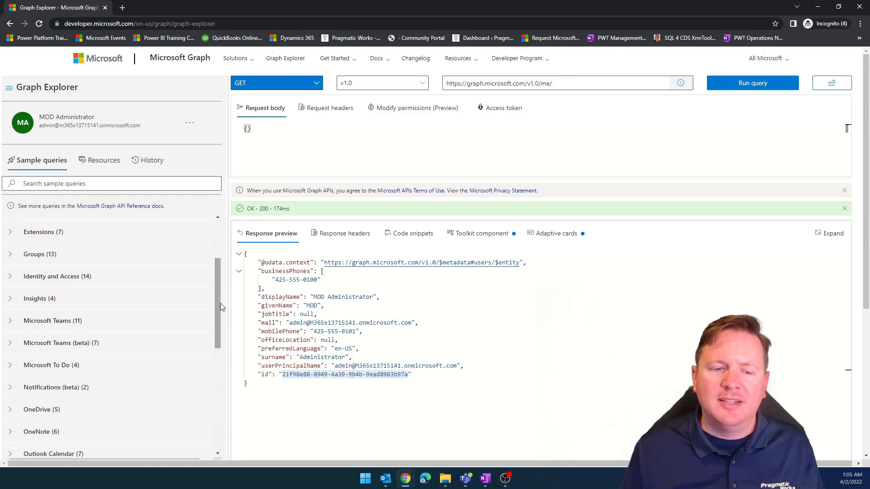
scroll("down", 3)
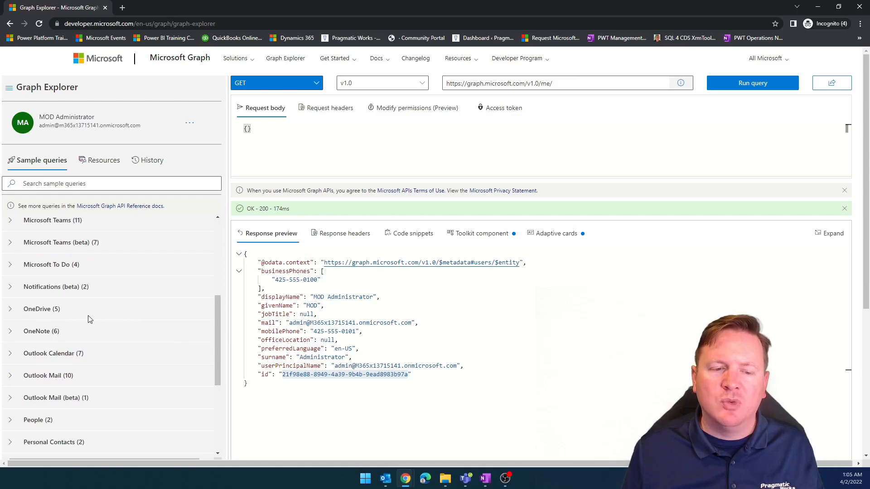
mouse_move(125, 362)
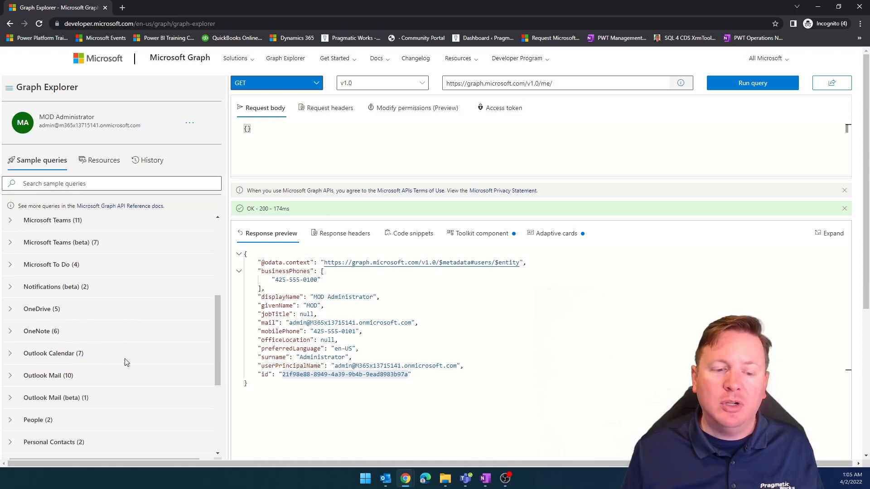
scroll("down", 3)
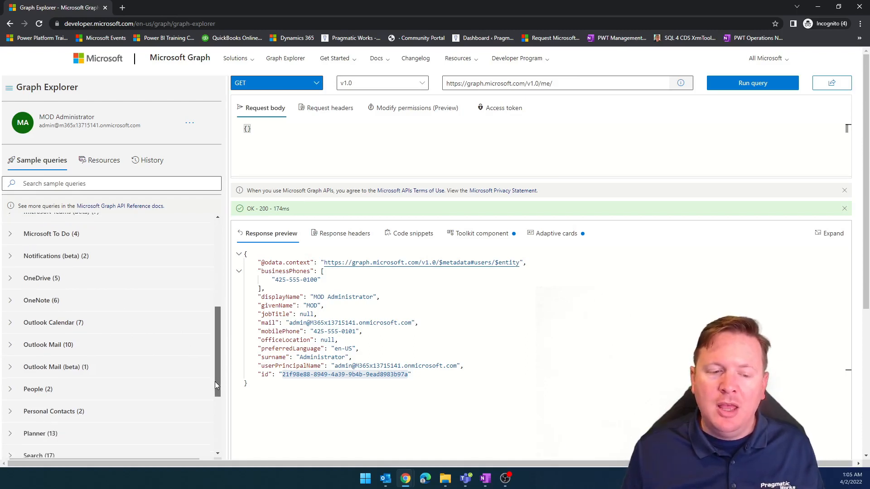
scroll("down", 3)
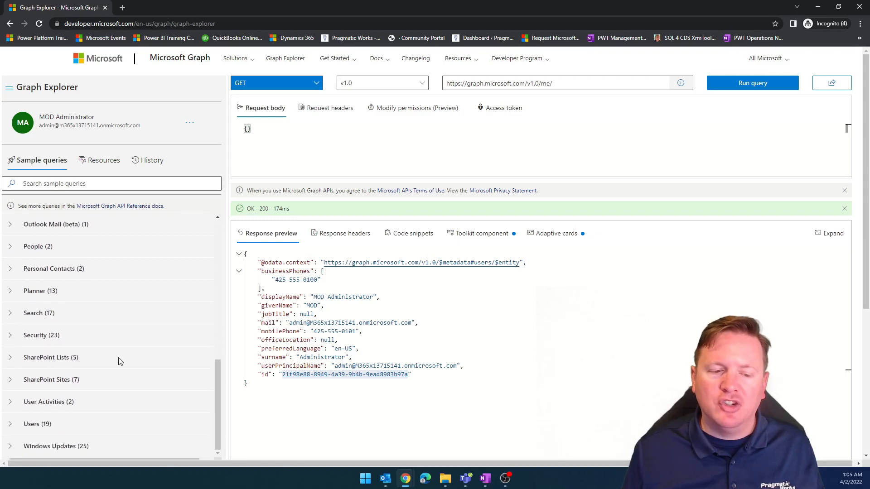
mouse_move(97, 423)
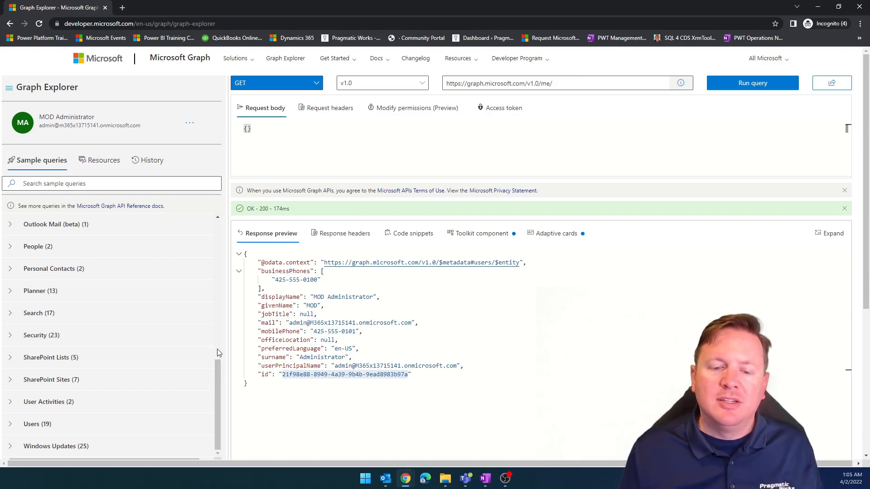
scroll("up", 3)
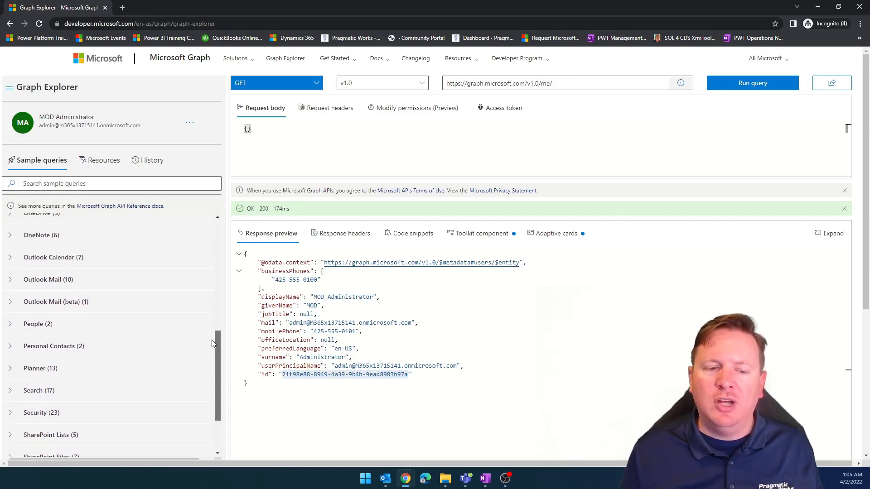
scroll("up", 3)
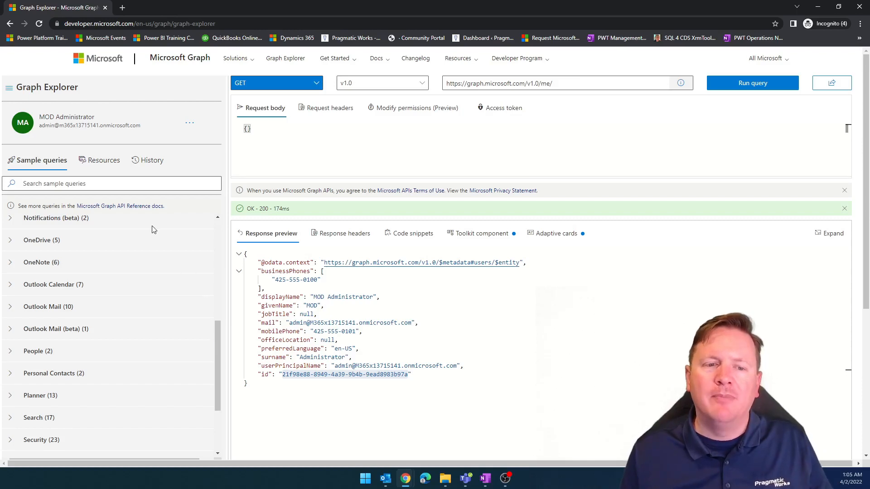
Filter the sample queries by 'teams' and expand the Microsoft Teams (11) category.
left_click(108, 184)
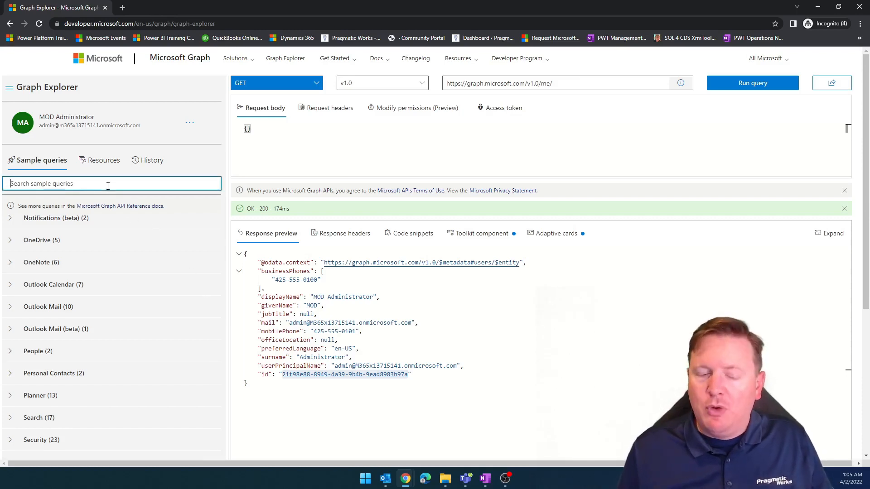
type("team")
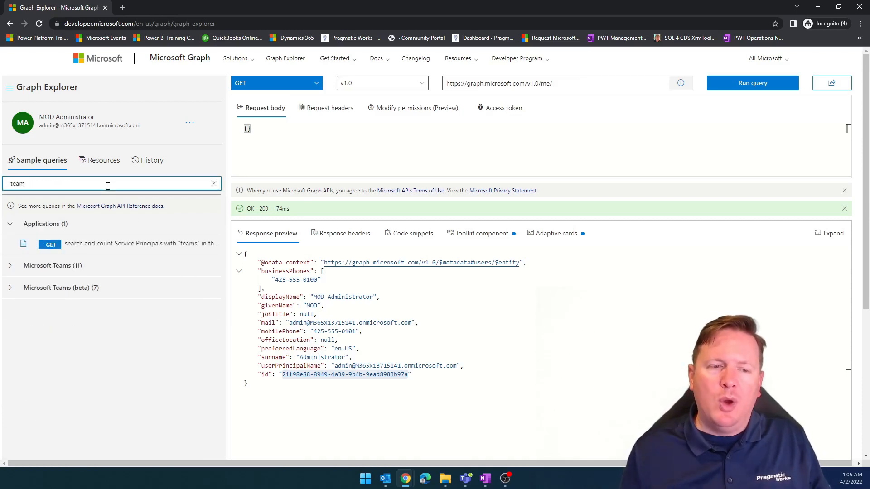
type("s")
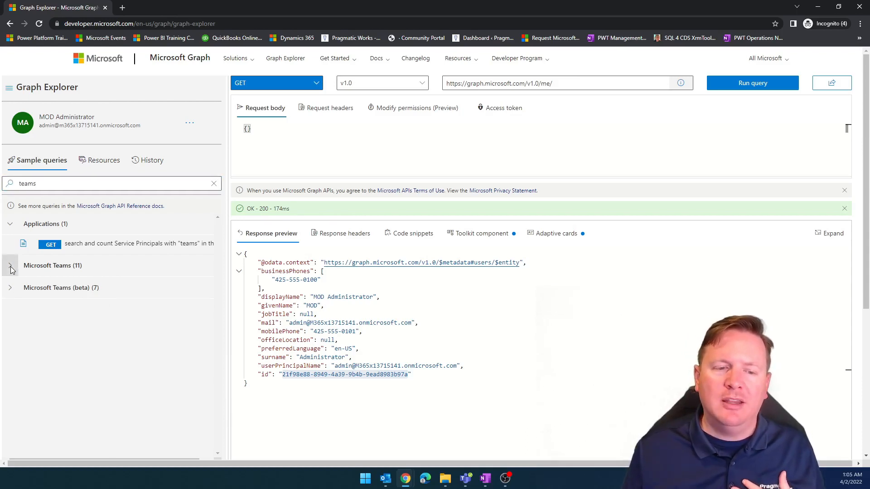
left_click(9, 265)
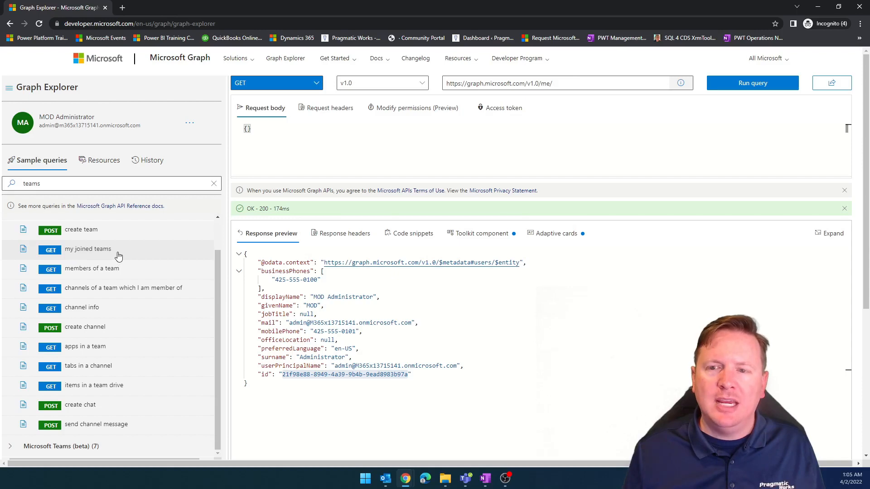
Run 'my joined teams' and review the Contoso and YouTube teams in the response.
left_click(88, 248)
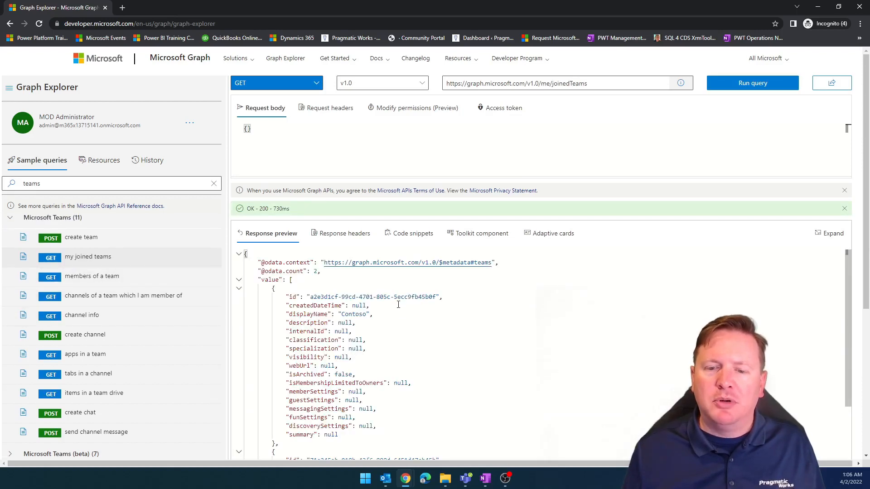
mouse_move(422, 320)
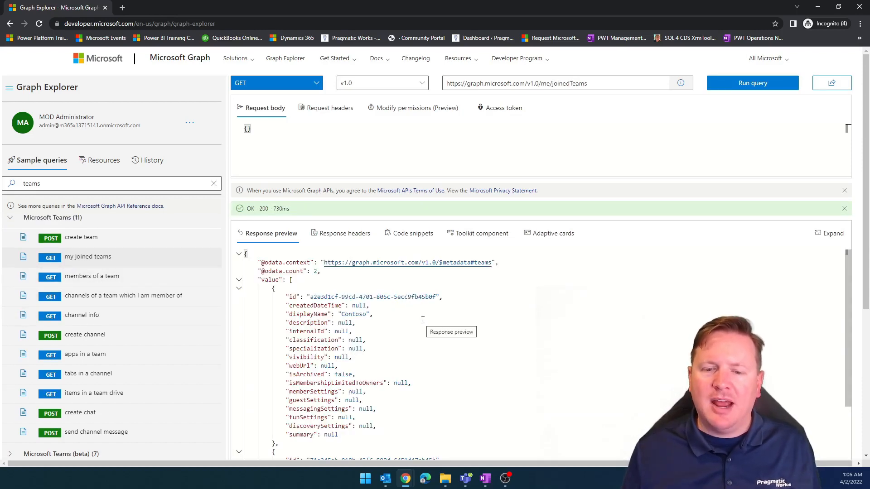
scroll("down", 3)
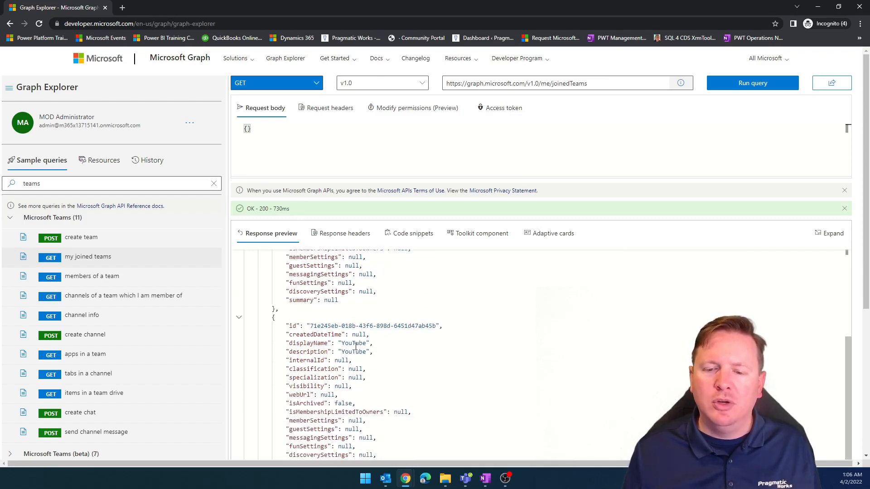
scroll("up", 3)
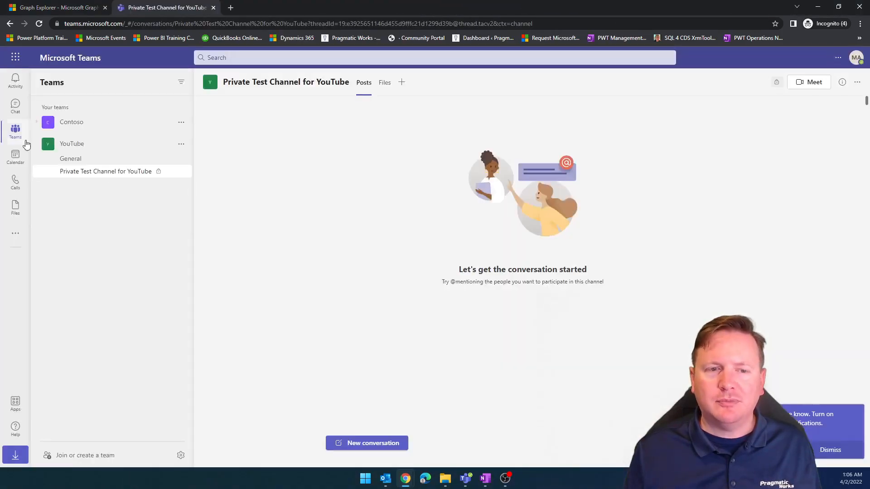
Collapse the YouTube team in Teams and switch back to the Graph Explorer tab.
left_click(72, 144)
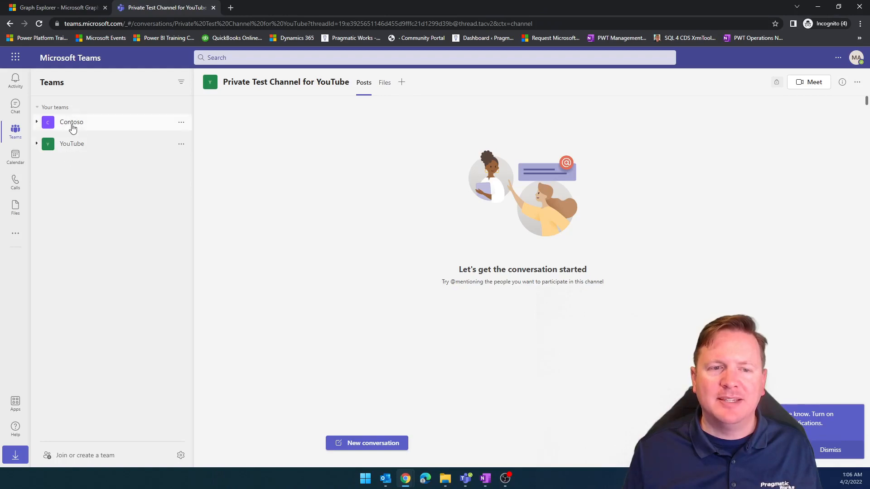
mouse_move(87, 152)
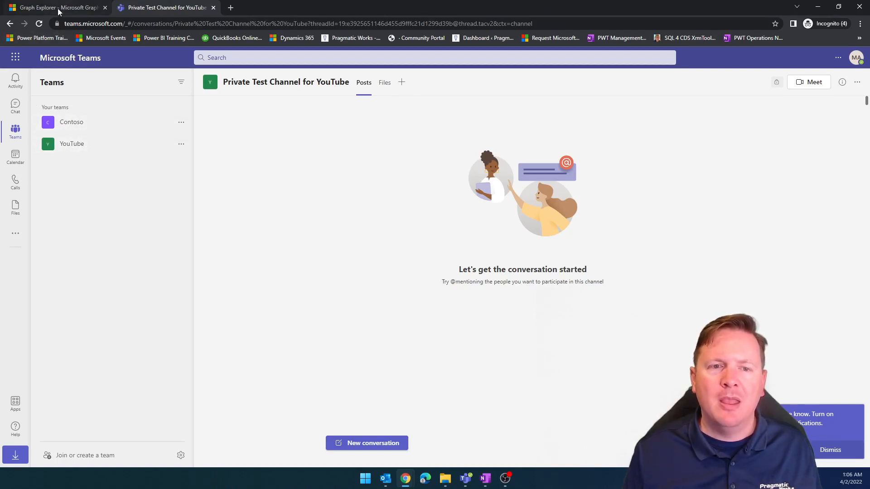
left_click(55, 7)
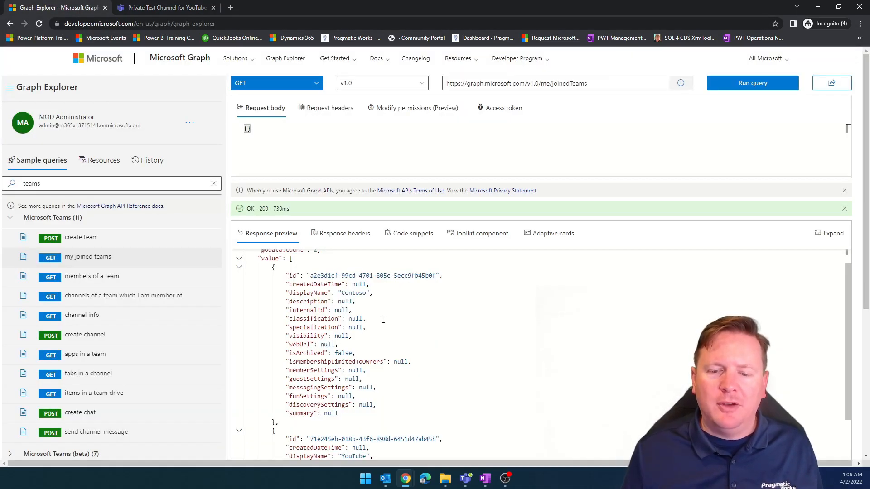
mouse_move(335, 277)
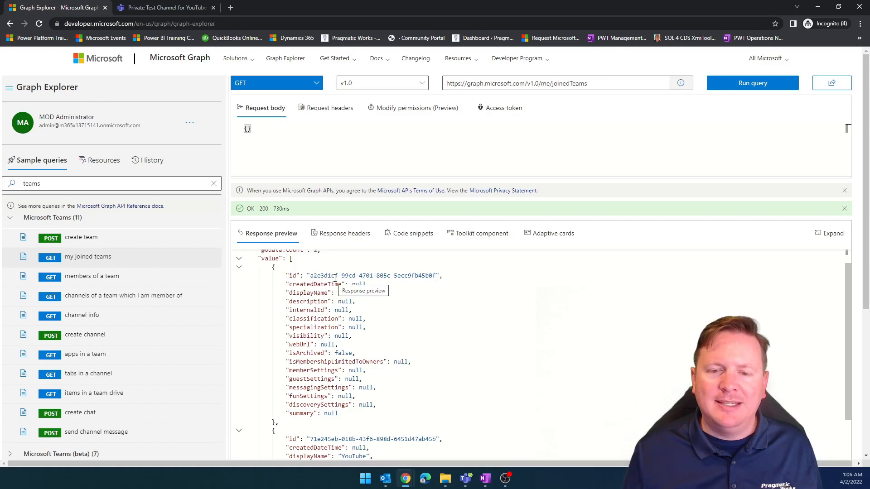
Select the YouTube team's id value in the joined-teams response for copying.
scroll("down", 3)
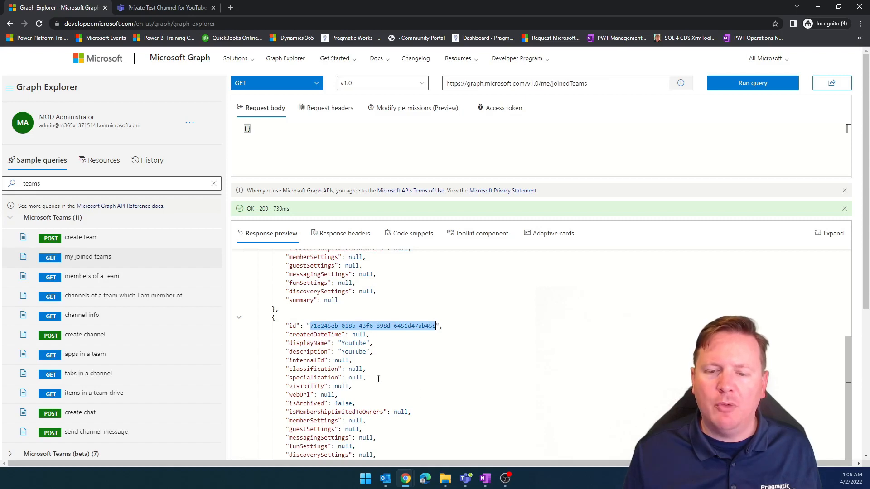
double_click(353, 343)
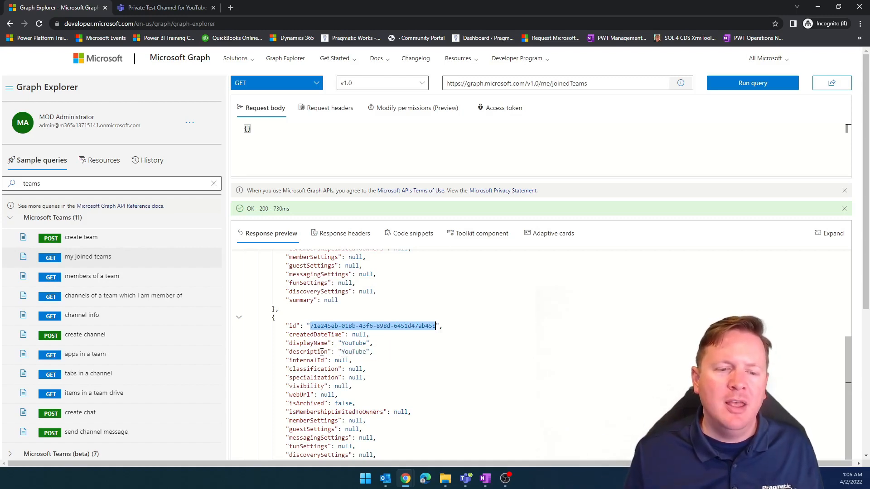
mouse_move(321, 361)
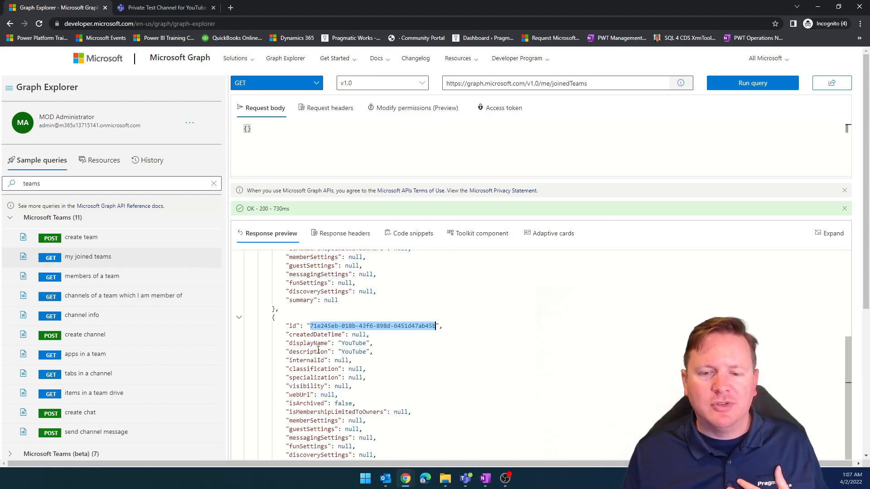
mouse_move(86, 295)
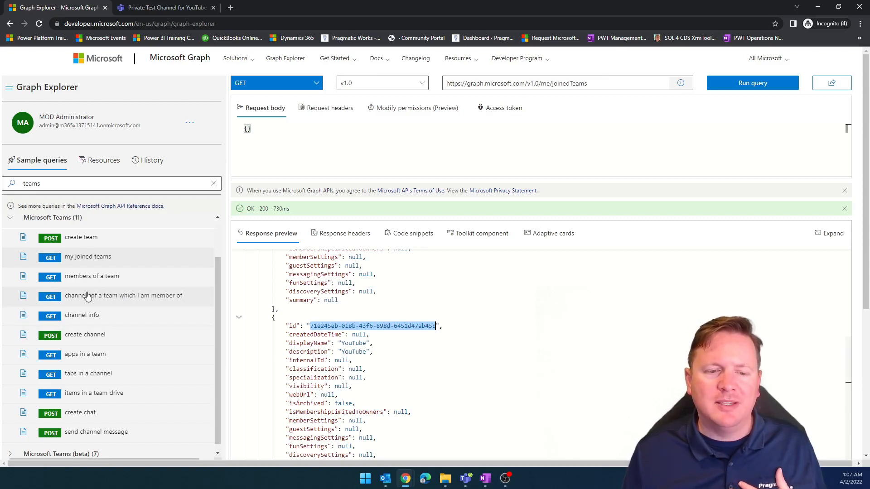
Load 'channels of a team which I am member of' and replace {team-id} with the YouTube team's ID.
left_click(124, 295)
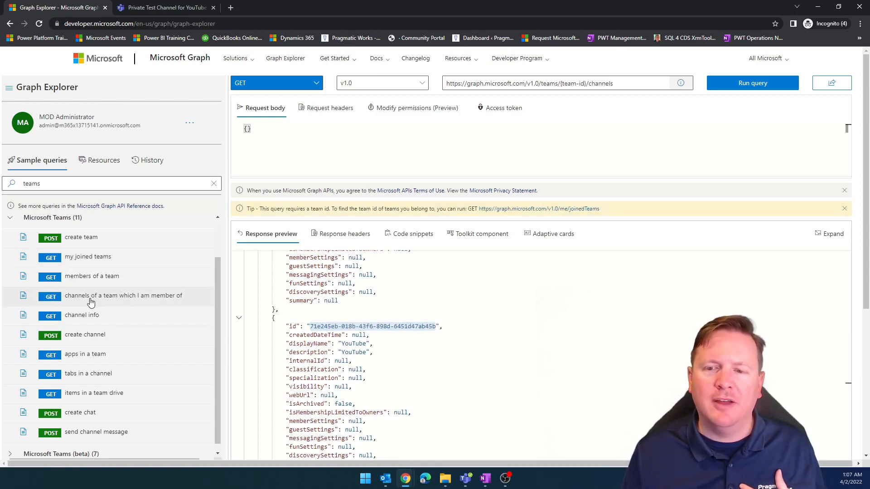
mouse_move(589, 100)
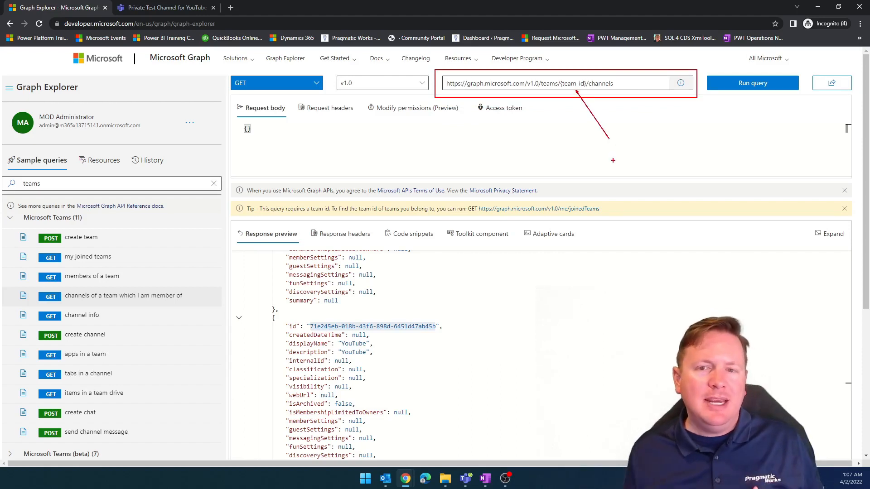
mouse_move(615, 120)
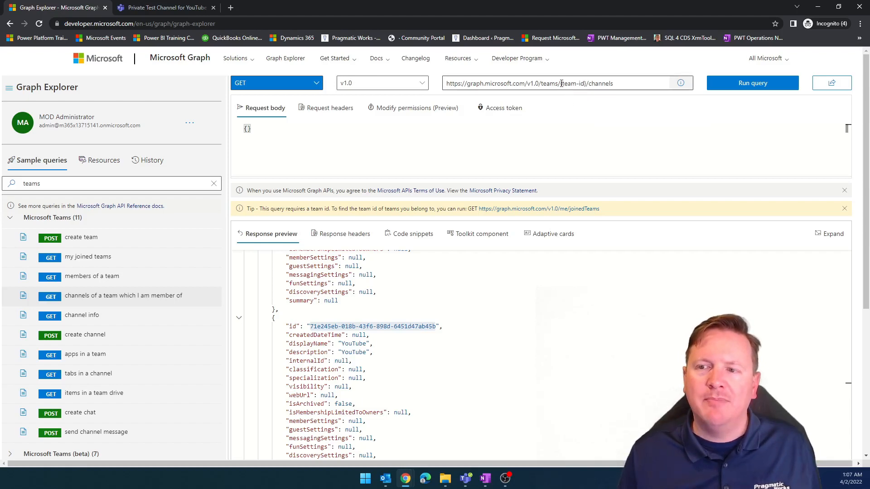
double_click(573, 83)
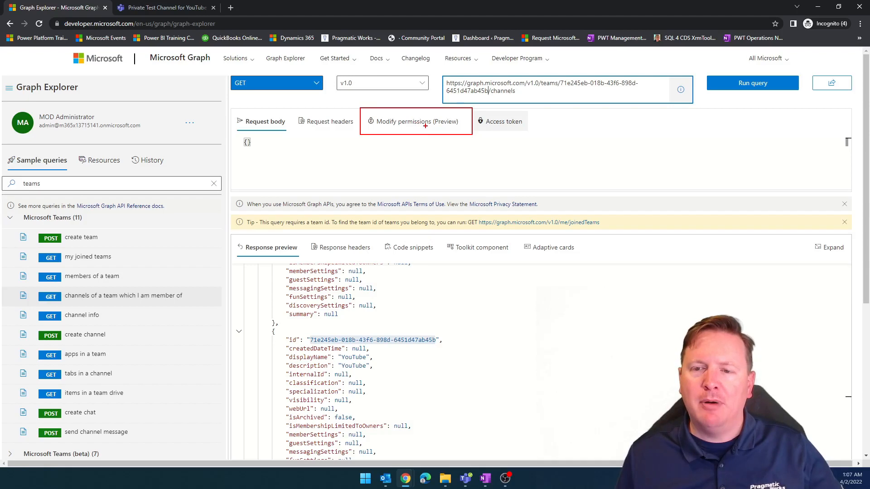
Show Modify permissions (Preview) confirming all seven channels-query permissions are Consented.
left_click(415, 121)
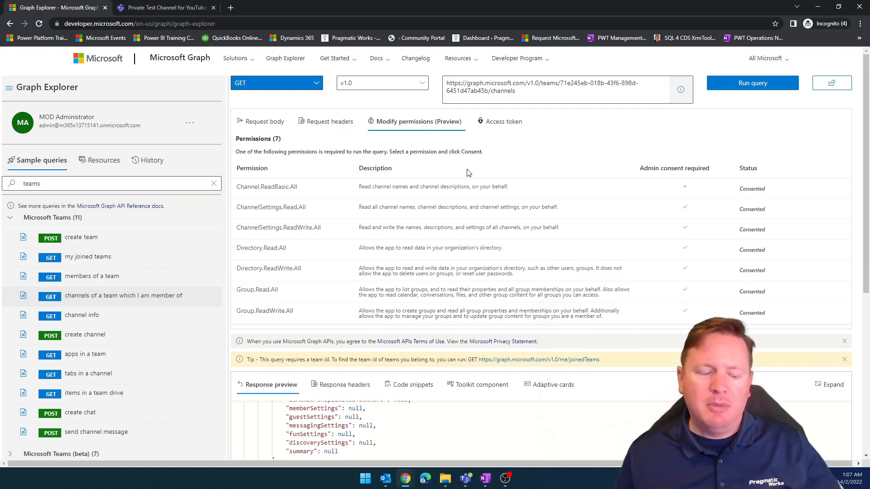
mouse_move(484, 136)
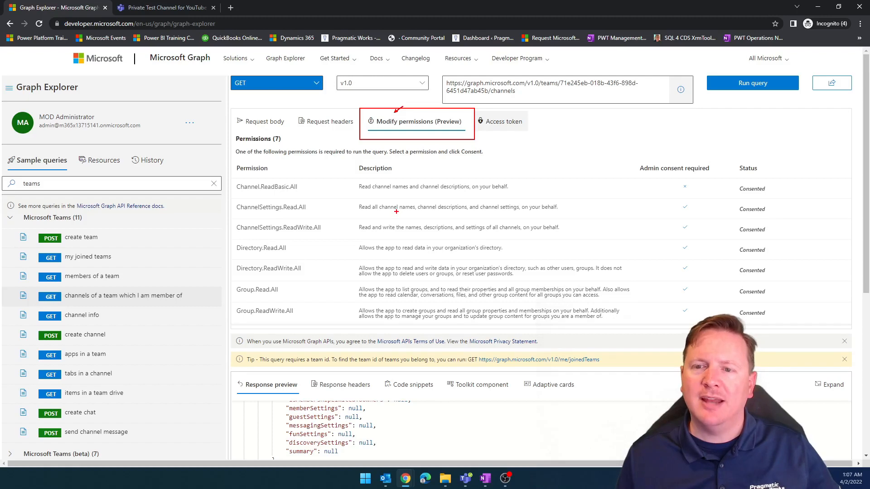
mouse_move(743, 209)
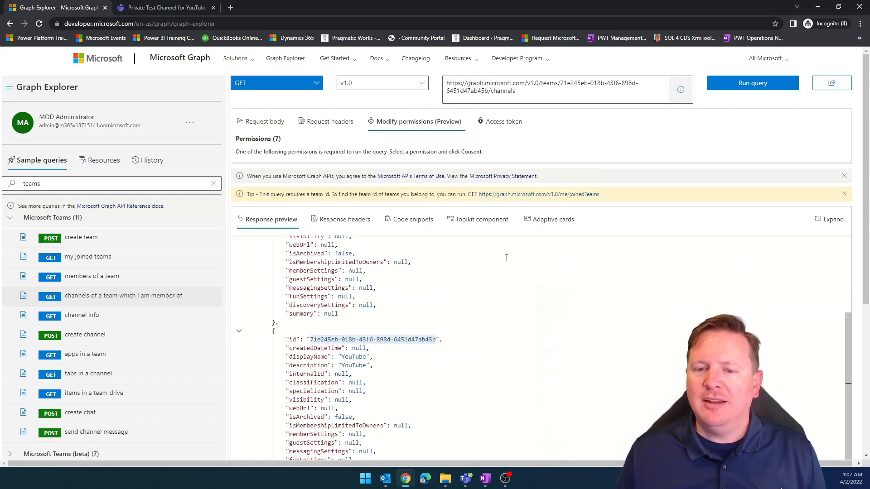
mouse_move(517, 256)
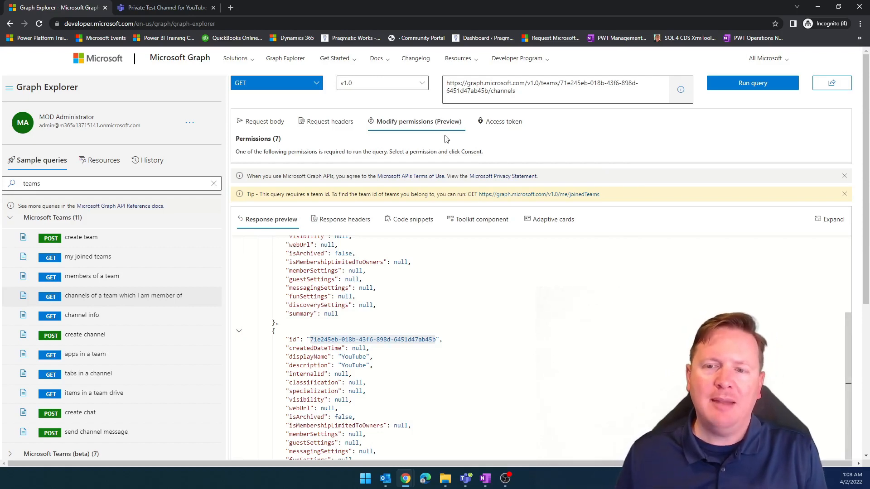
mouse_move(494, 197)
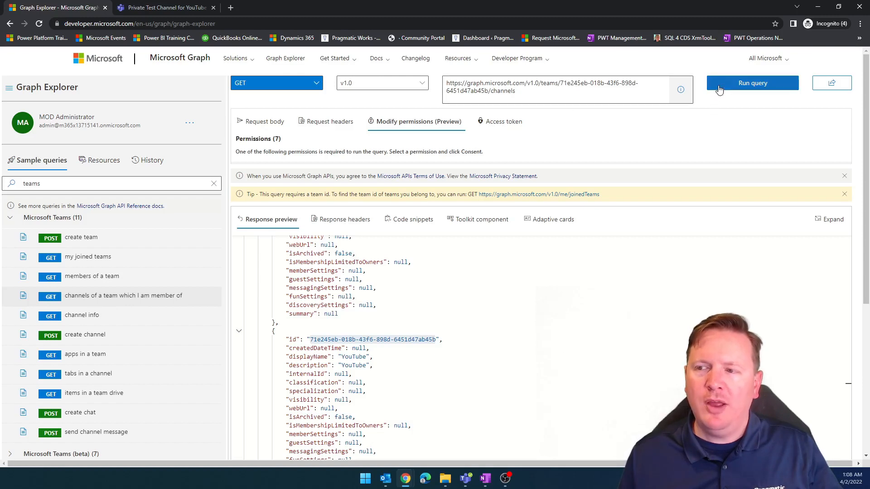
Run the channels query and pick out 'Private Test Channel for YouTube' and its 'private' membershipType in the response.
left_click(752, 82)
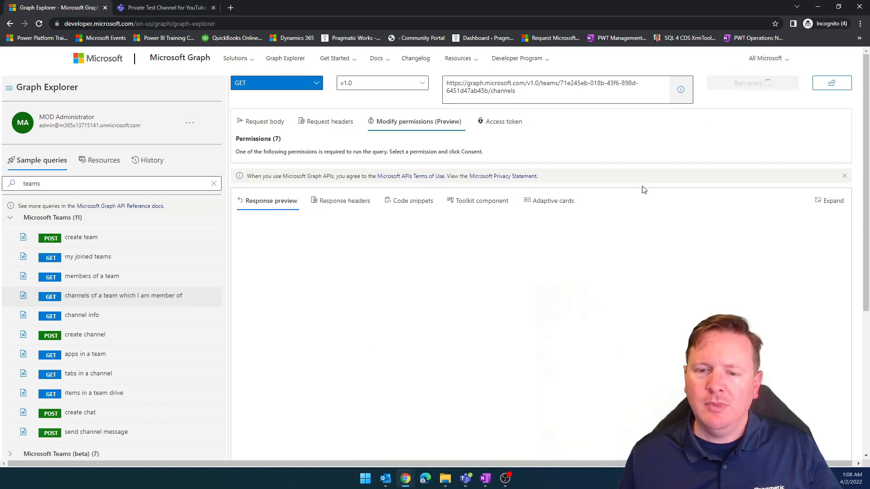
left_click(752, 83)
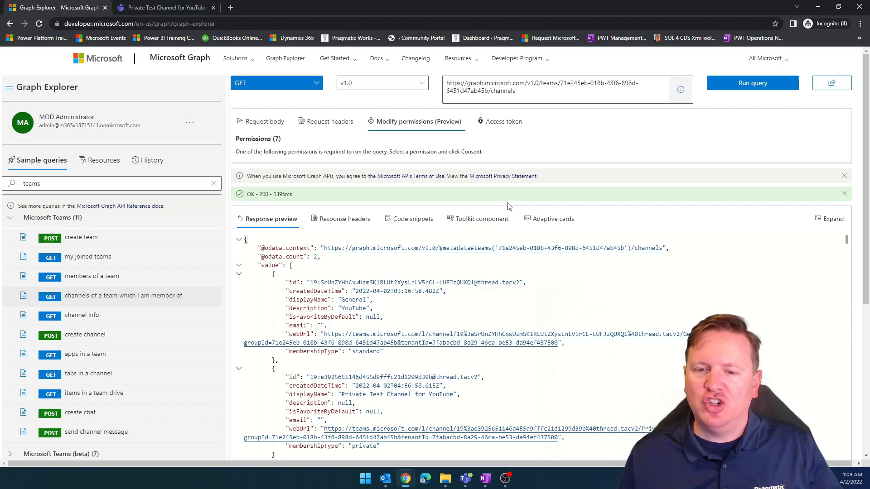
mouse_move(624, 279)
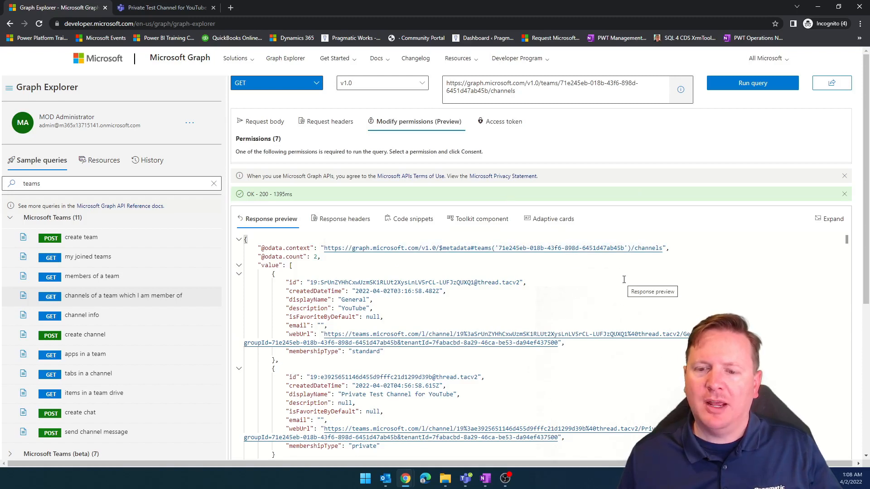
mouse_move(421, 289)
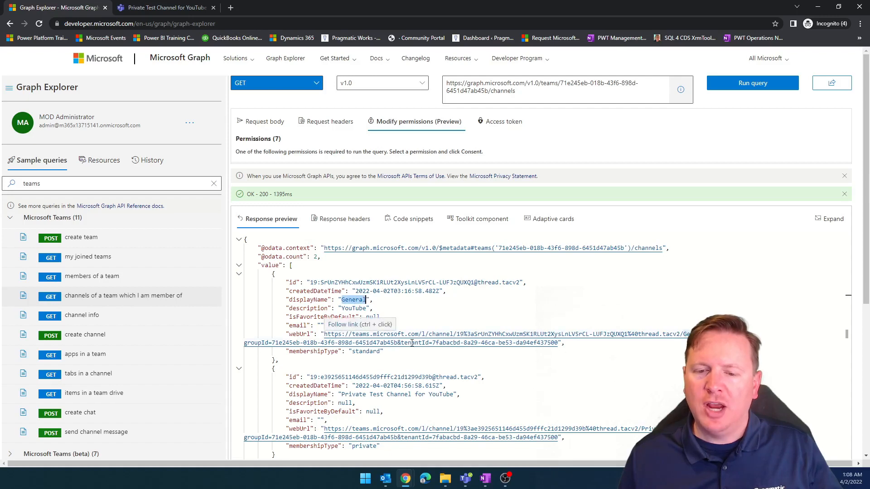
mouse_move(431, 319)
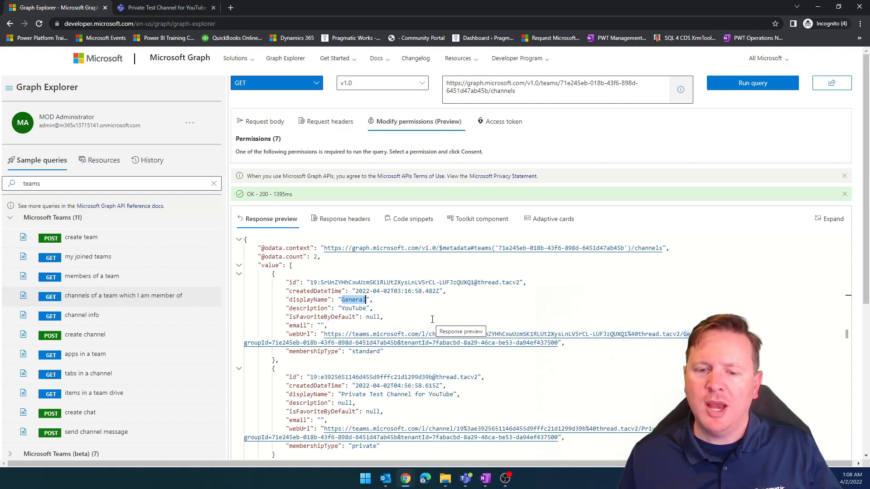
mouse_move(351, 417)
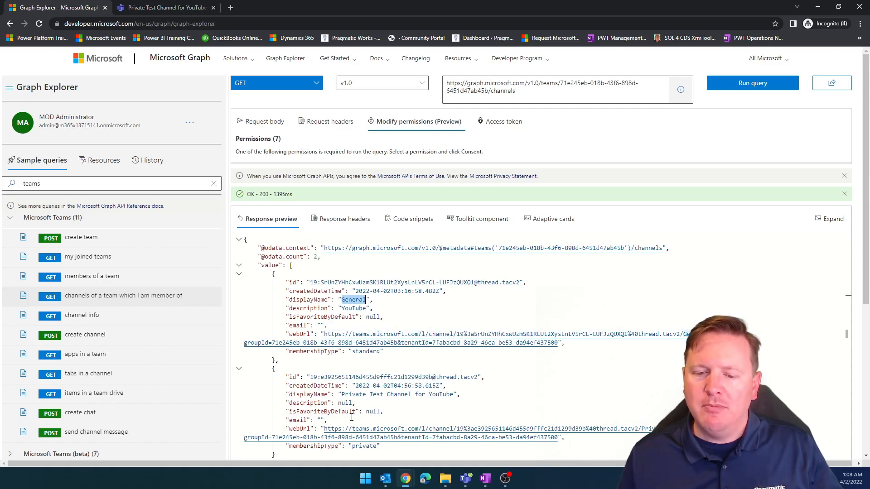
mouse_move(454, 404)
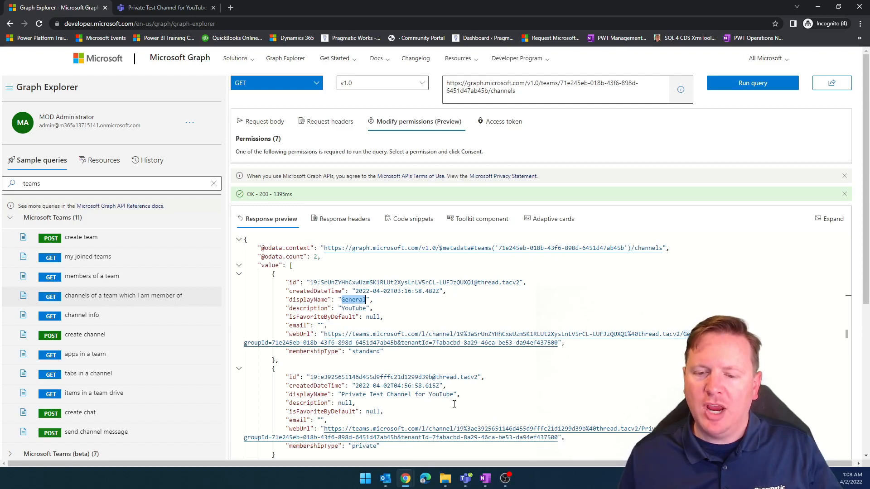
double_click(374, 394)
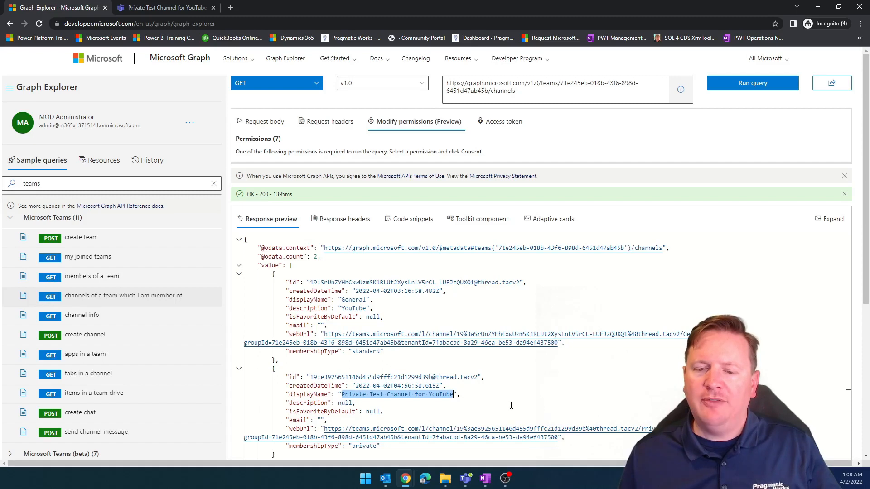
mouse_move(508, 402)
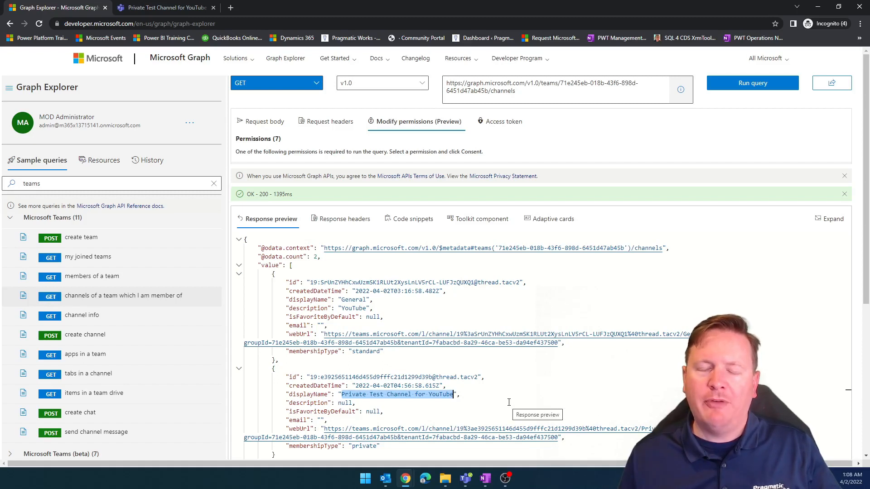
mouse_move(364, 355)
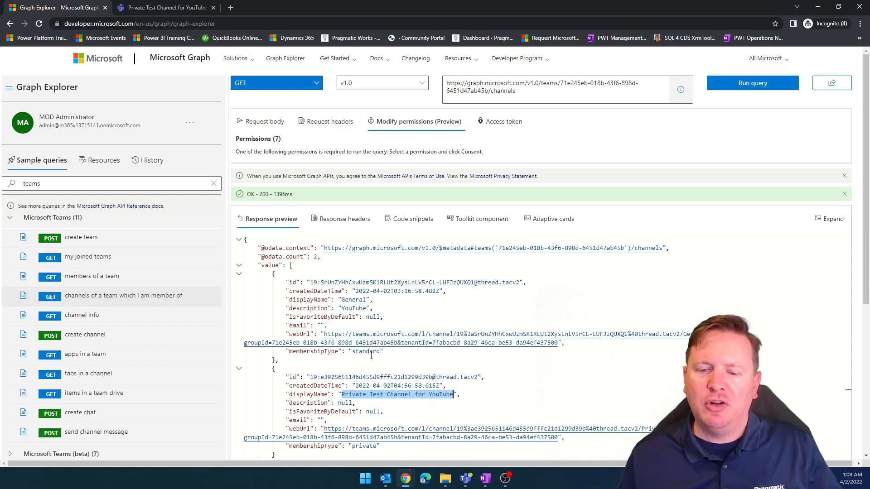
double_click(363, 446)
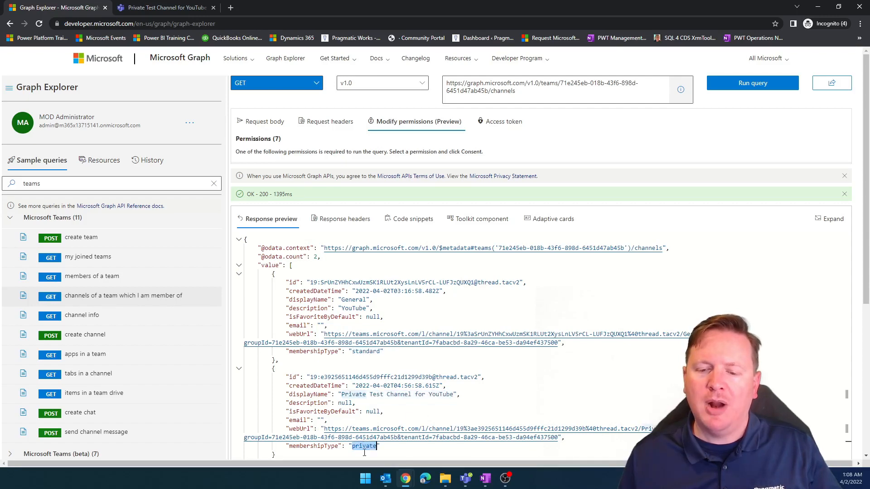
mouse_move(427, 404)
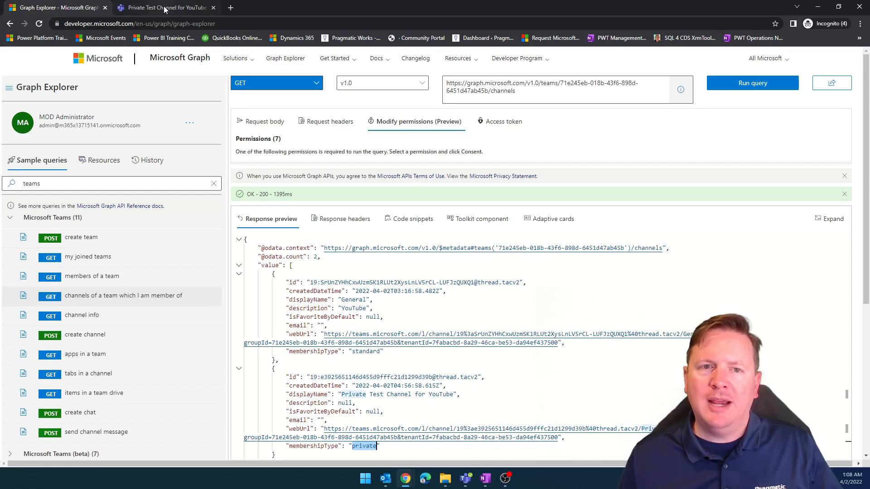
Create the private channel 'Live Demo Private Channel' in the YouTube team, skipping member addition.
left_click(164, 8)
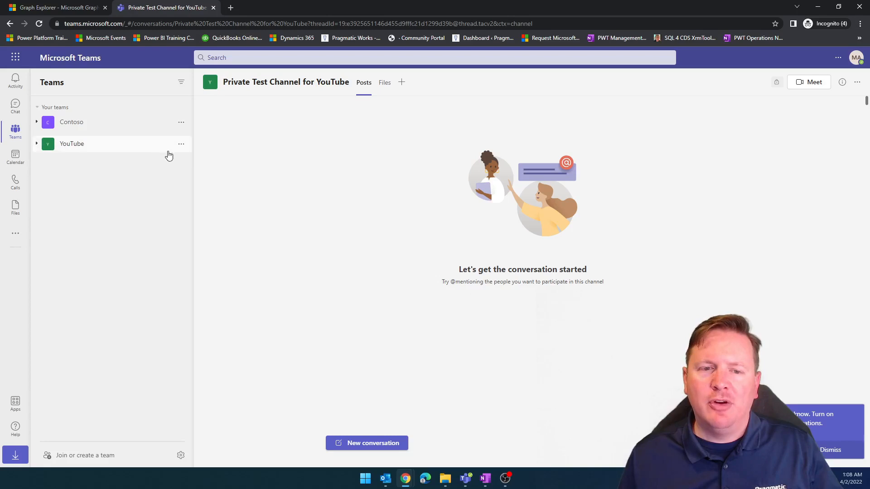
mouse_move(209, 211)
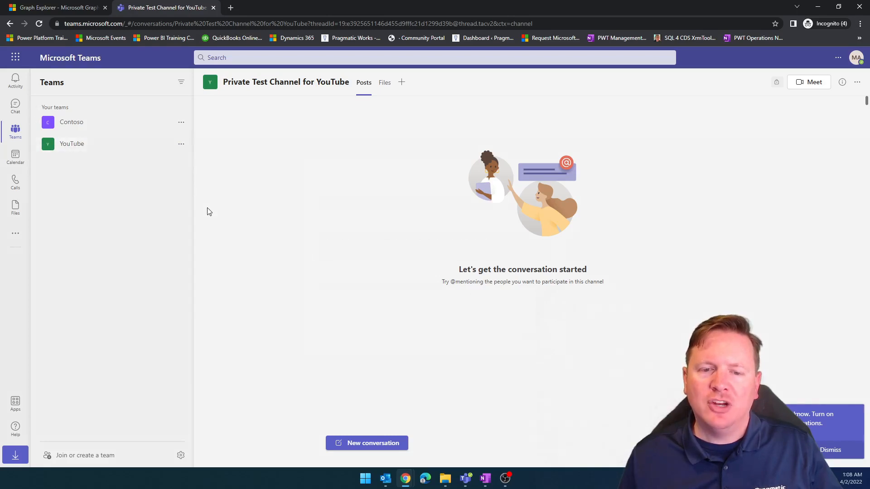
left_click(426, 288)
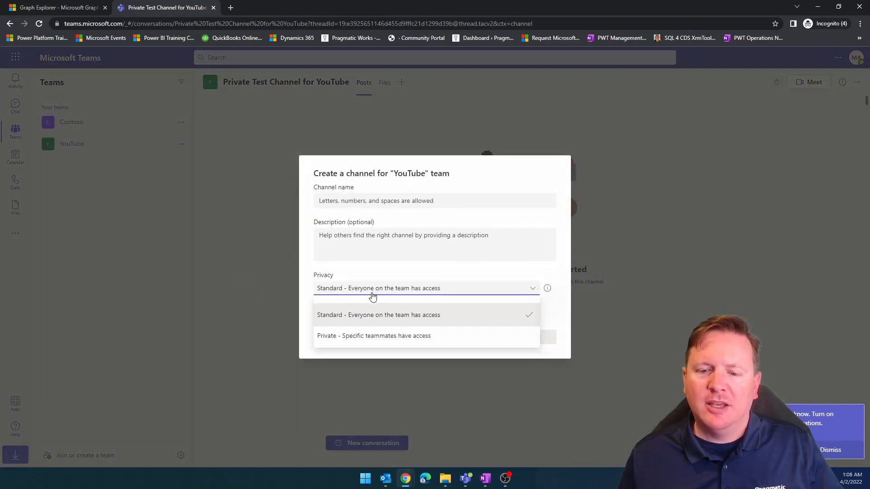
left_click(374, 335)
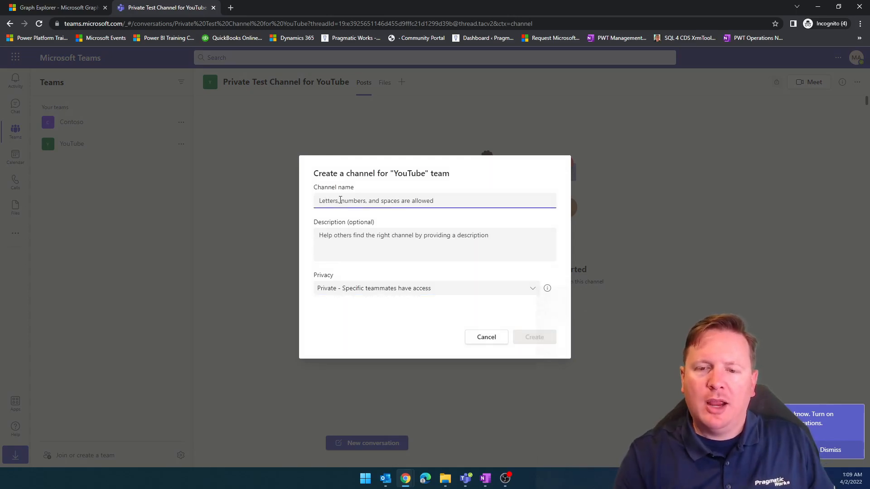
type("Live D")
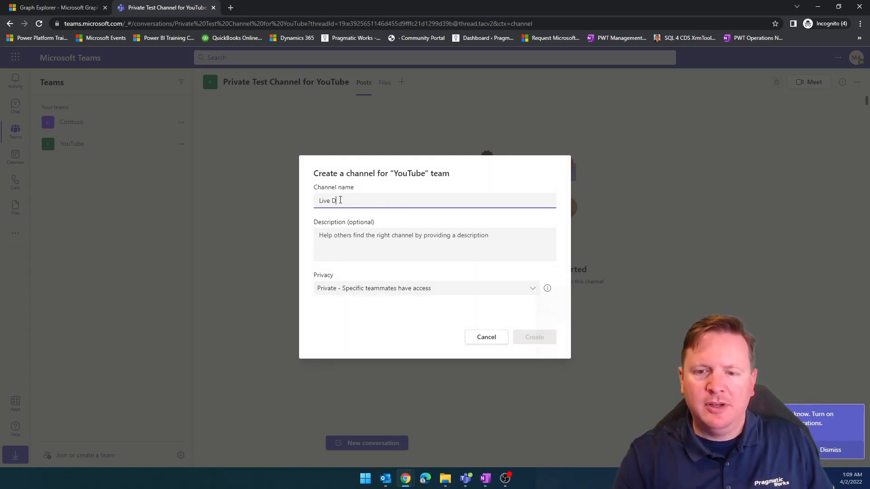
type("Demo Private")
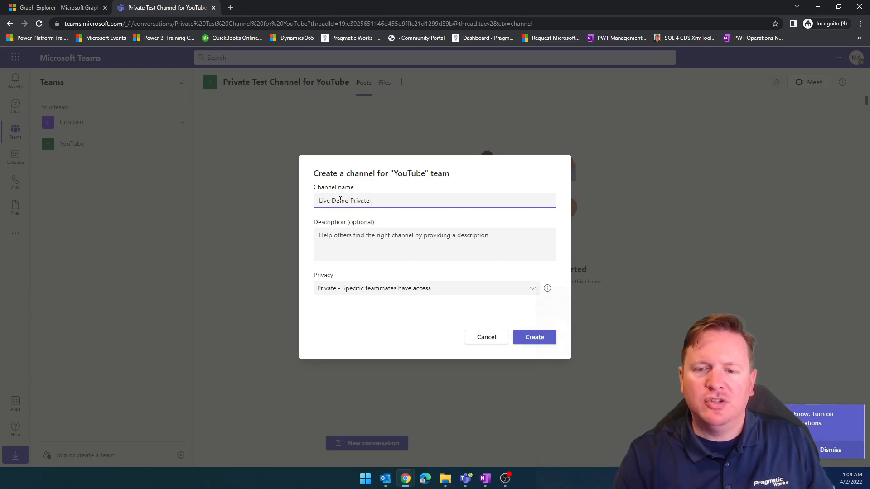
type("Channel")
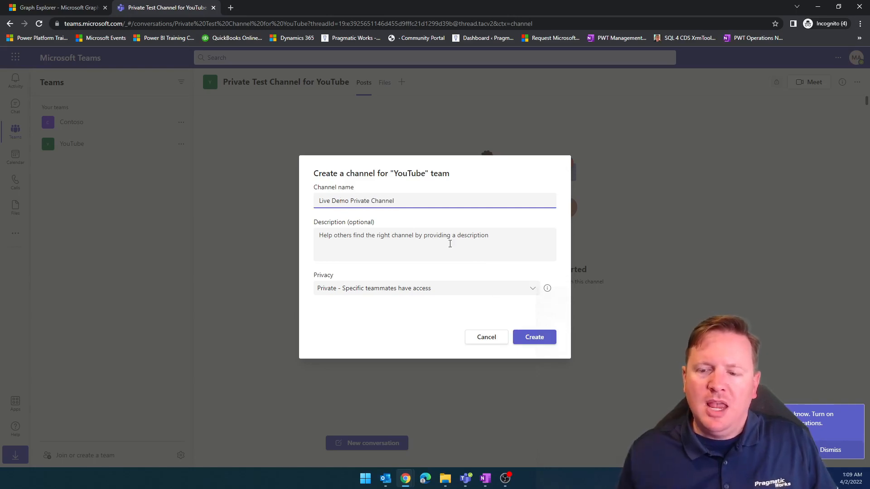
left_click(533, 337)
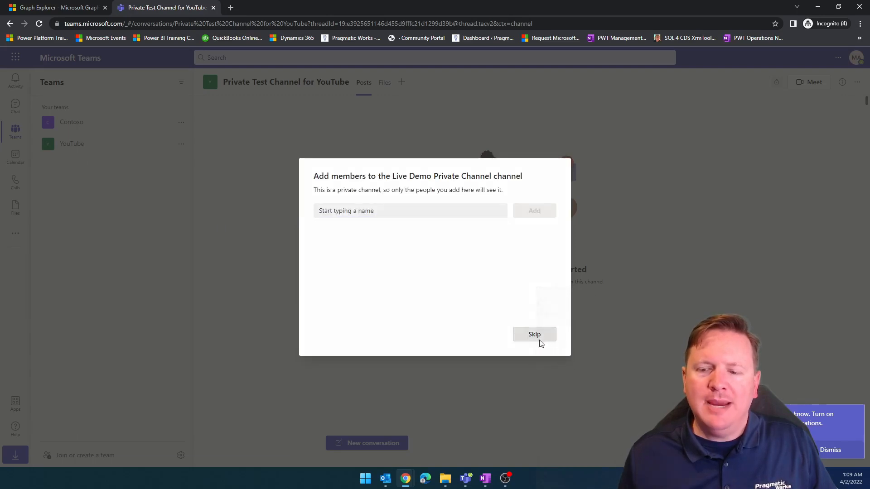
left_click(533, 334)
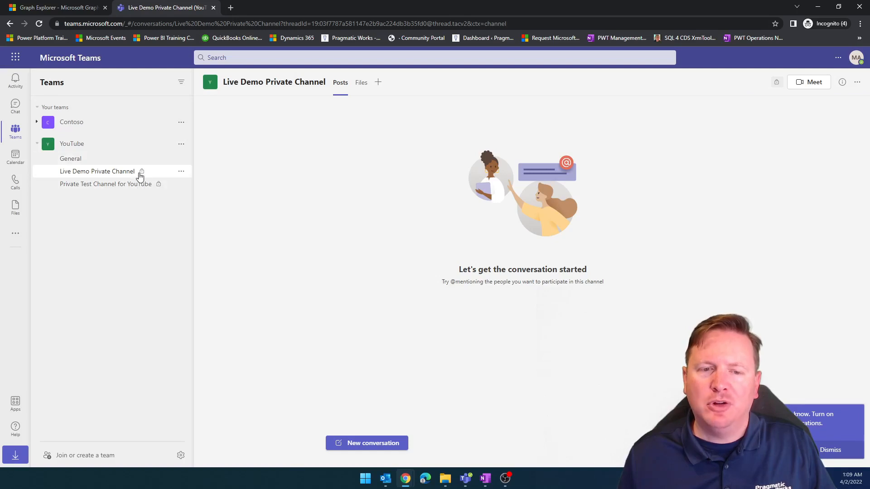
mouse_move(147, 184)
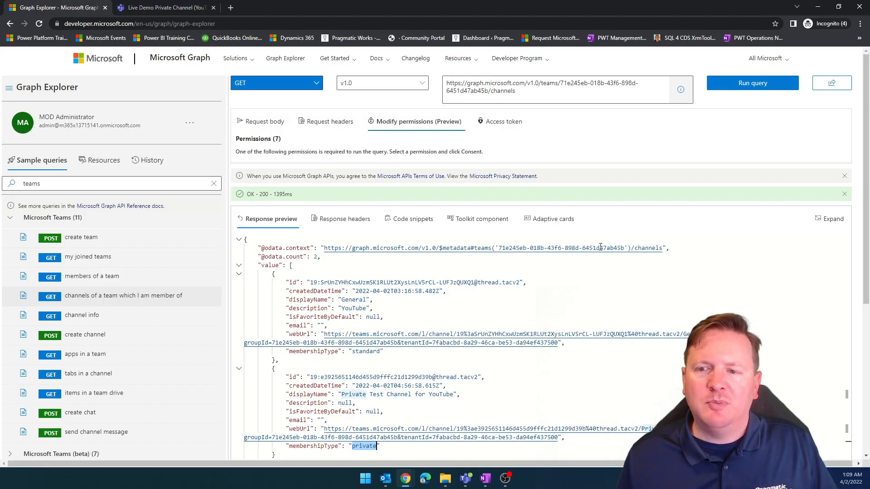
Rerun the team's channels query until the response lists three channels.
left_click(752, 83)
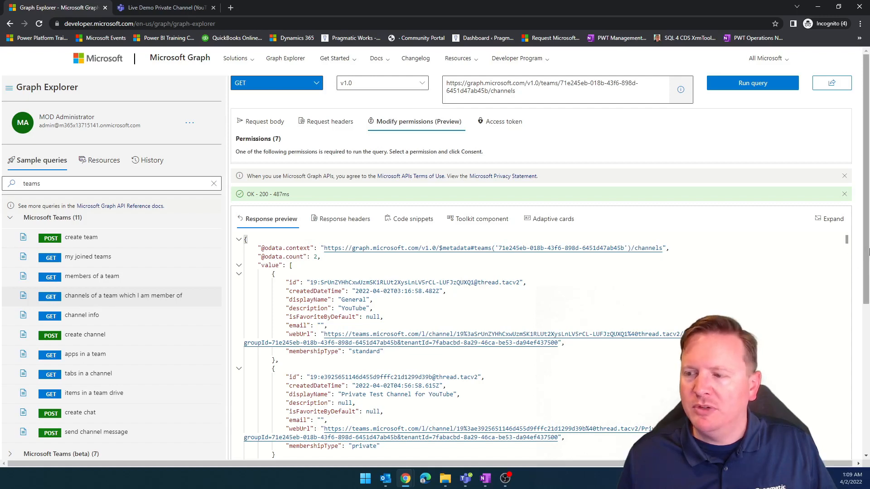
scroll("down", 3)
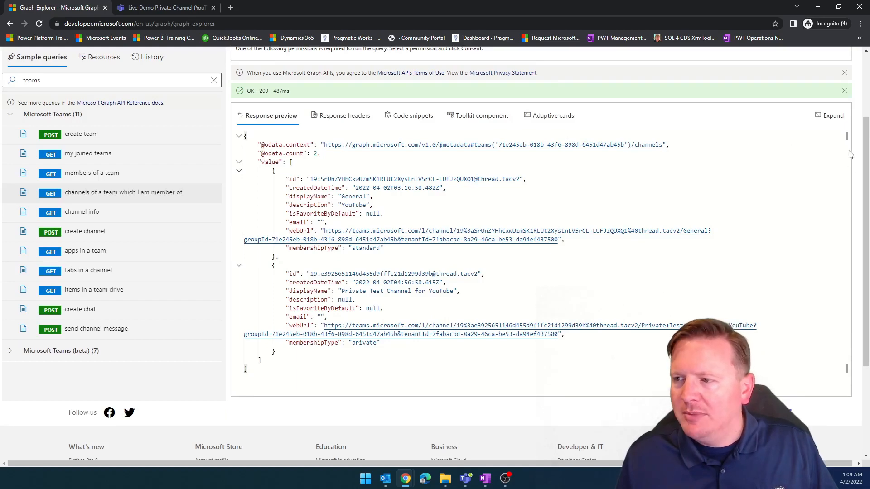
scroll("up", 3)
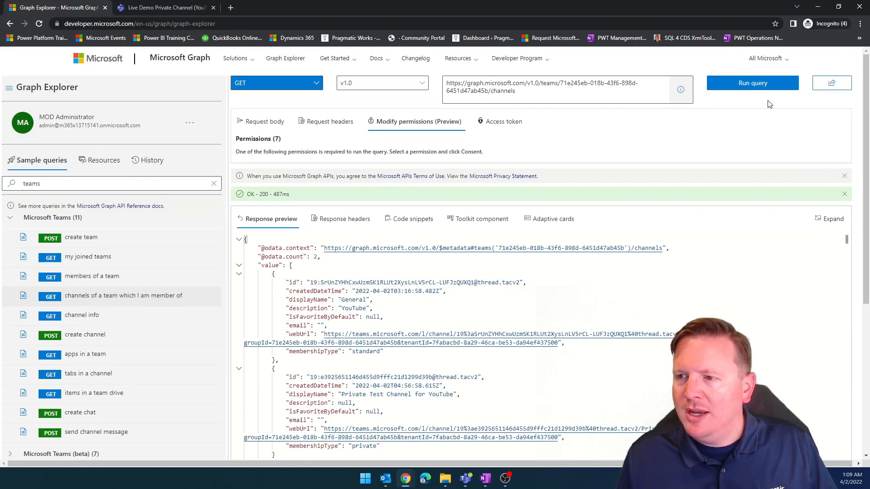
left_click(752, 82)
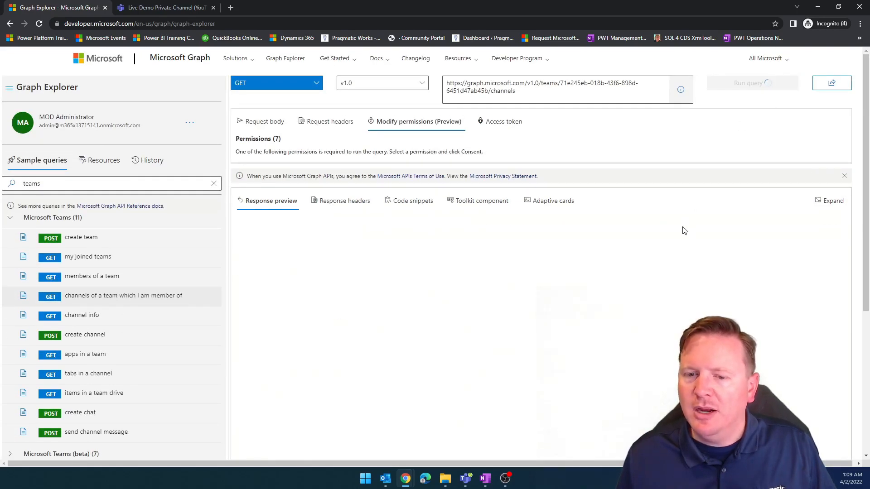
left_click(752, 83)
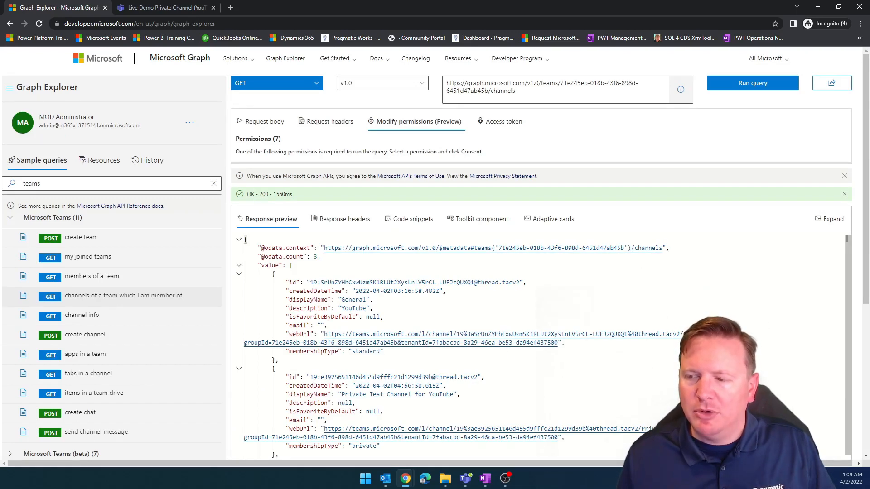
Locate 'Live Demo Private Channel' and its details in the refreshed response.
scroll("down", 3)
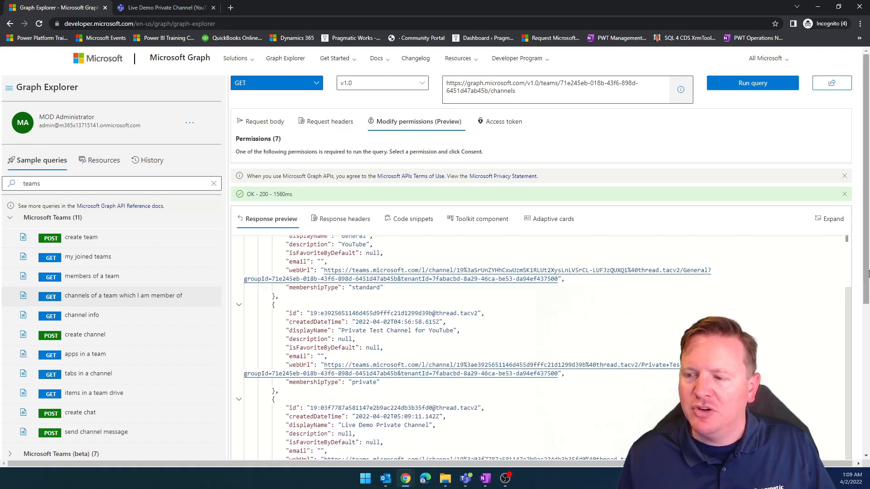
scroll("down", 3)
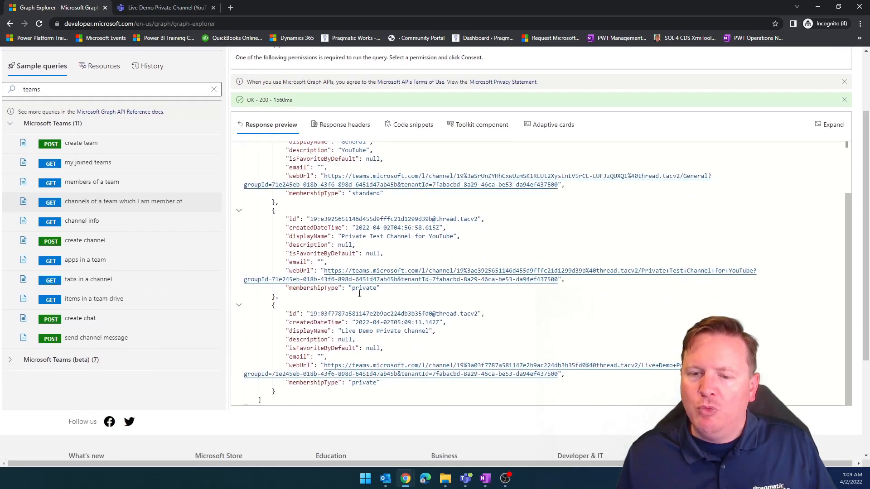
double_click(365, 193)
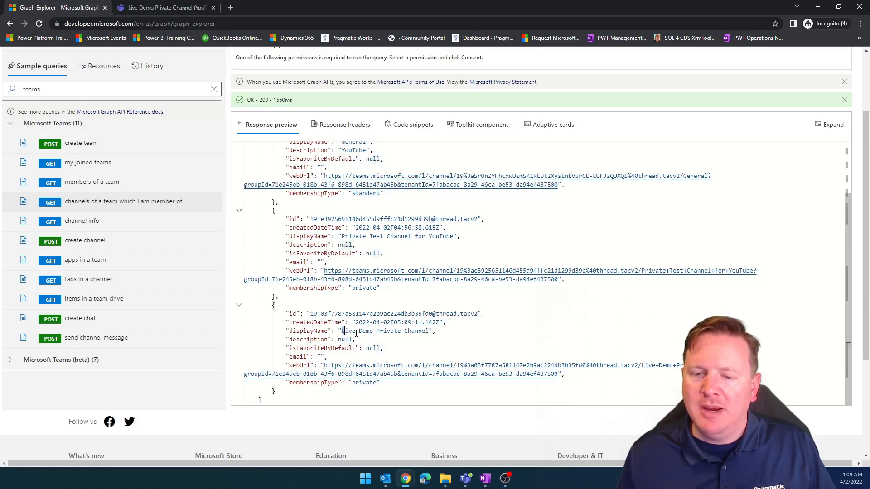
double_click(383, 331)
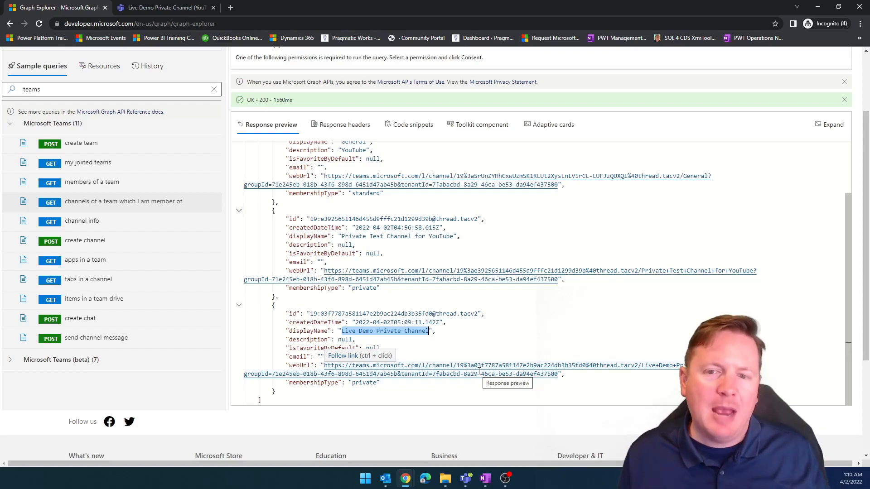
mouse_move(851, 298)
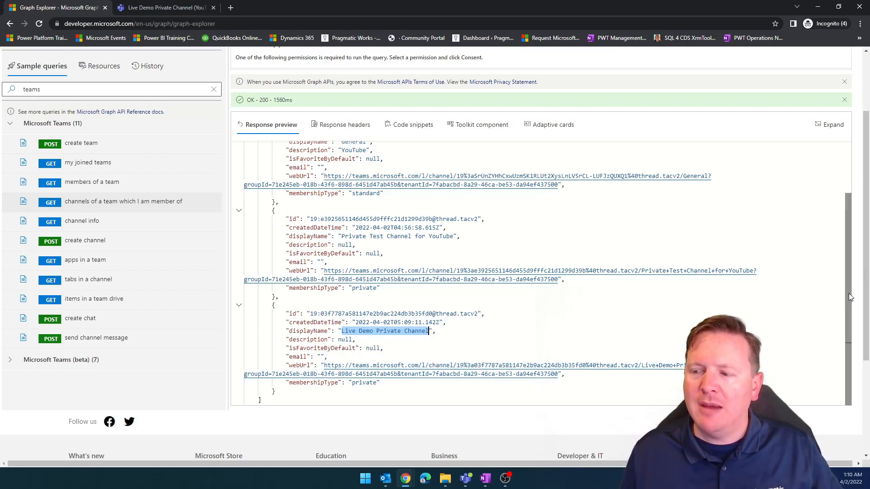
Fill the channel info URL with the YouTube team ID and the new channel's ID and run it.
scroll("up", 3)
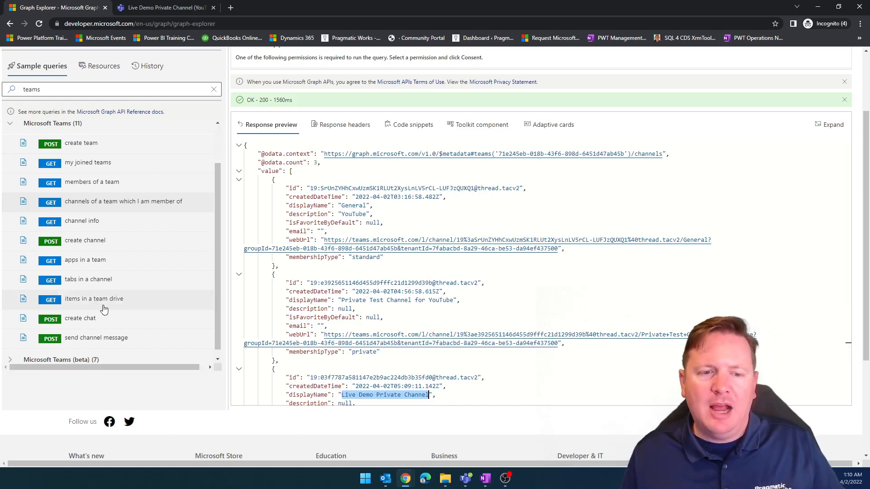
mouse_move(154, 251)
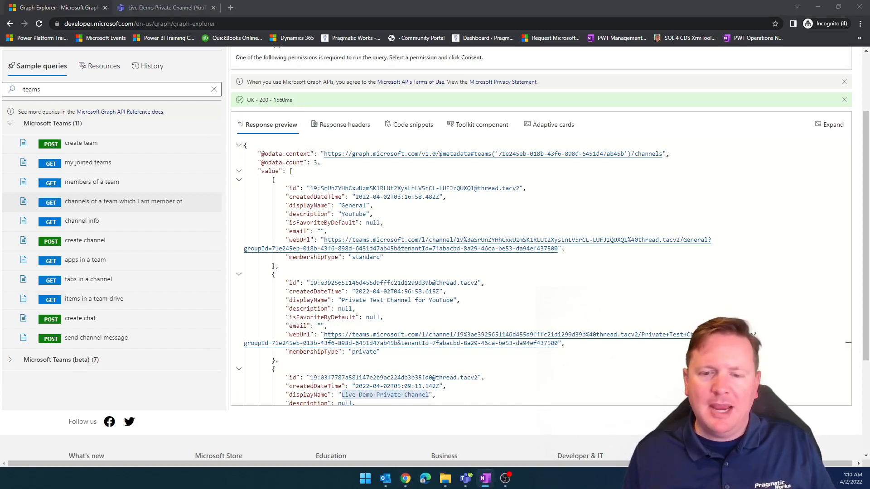
scroll("down", 3)
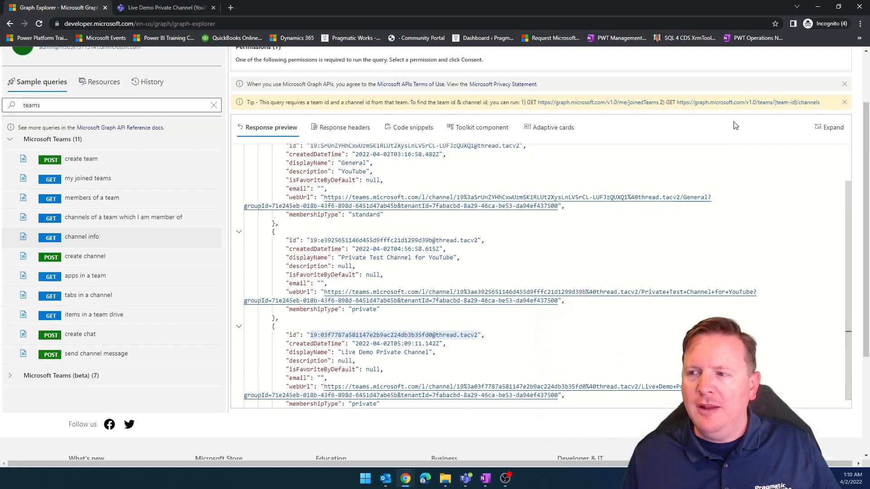
scroll("up", 3)
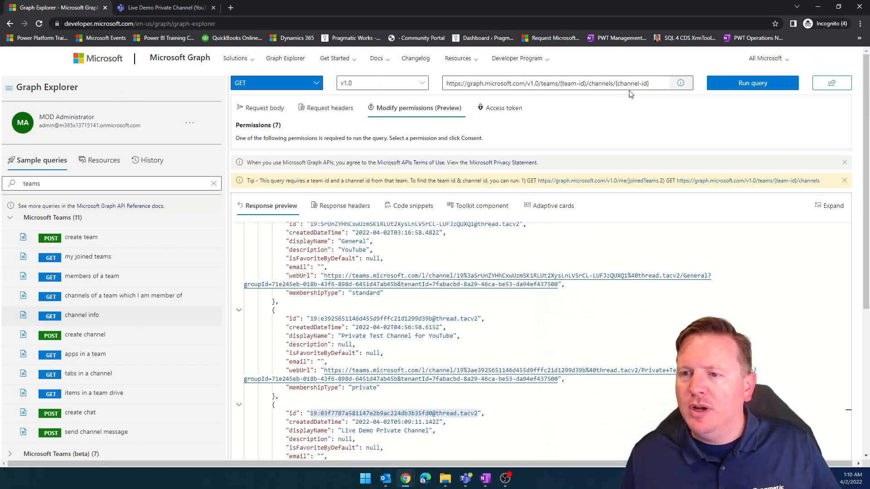
double_click(632, 83)
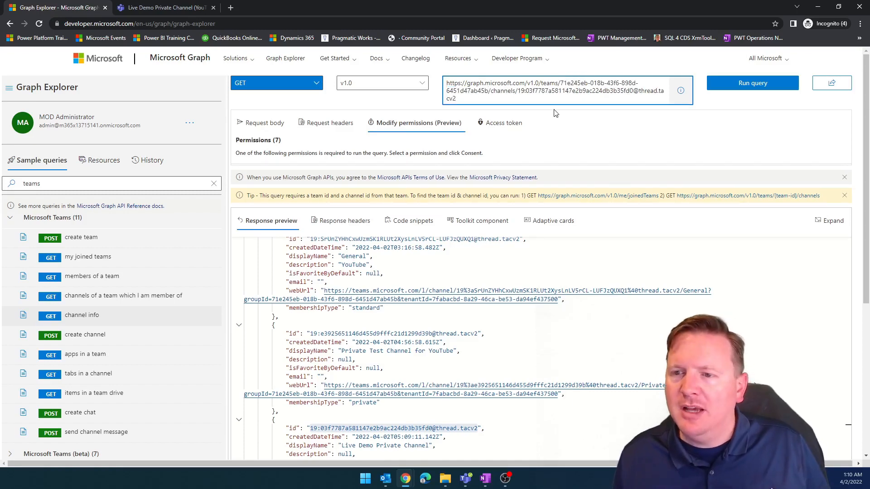
left_click(752, 82)
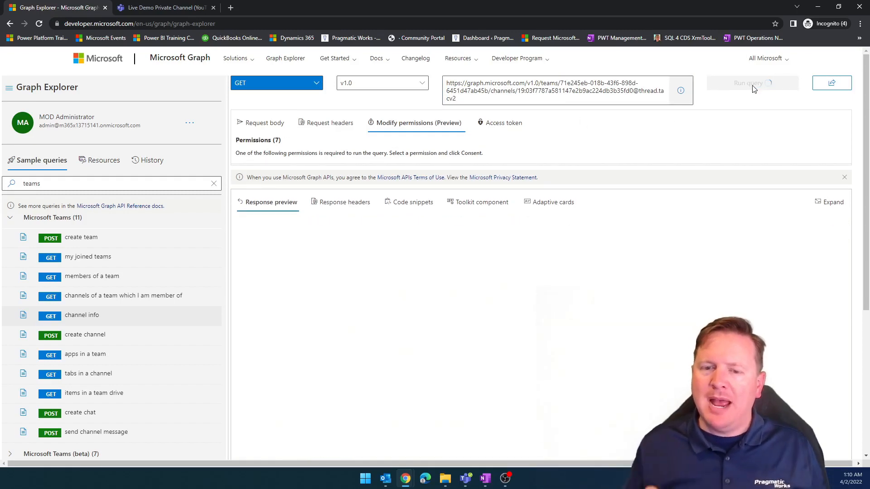
left_click(752, 83)
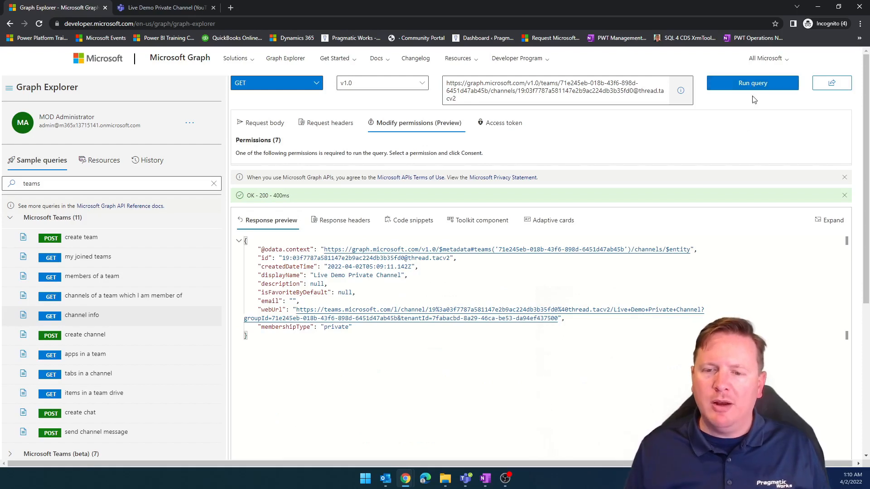
mouse_move(624, 336)
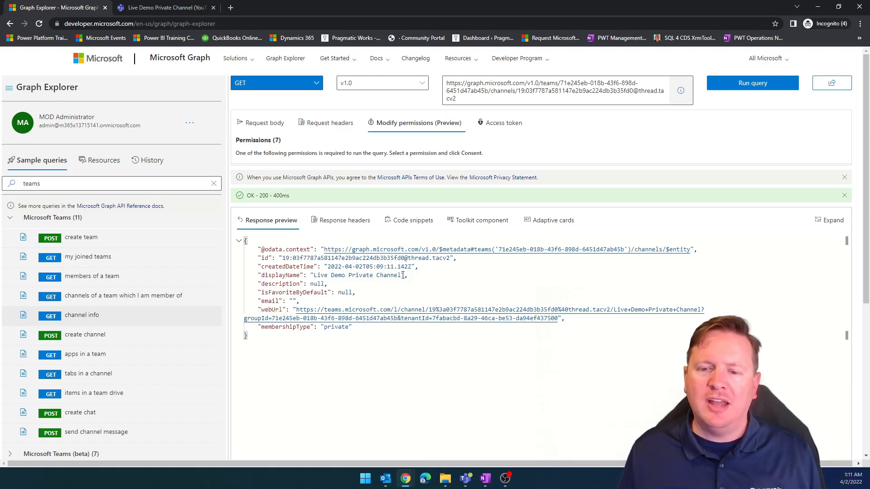
mouse_move(434, 386)
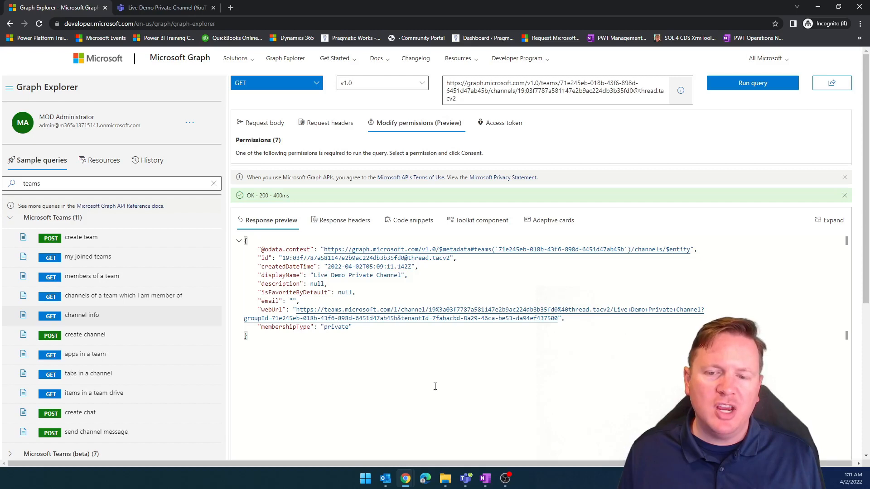
mouse_move(453, 388)
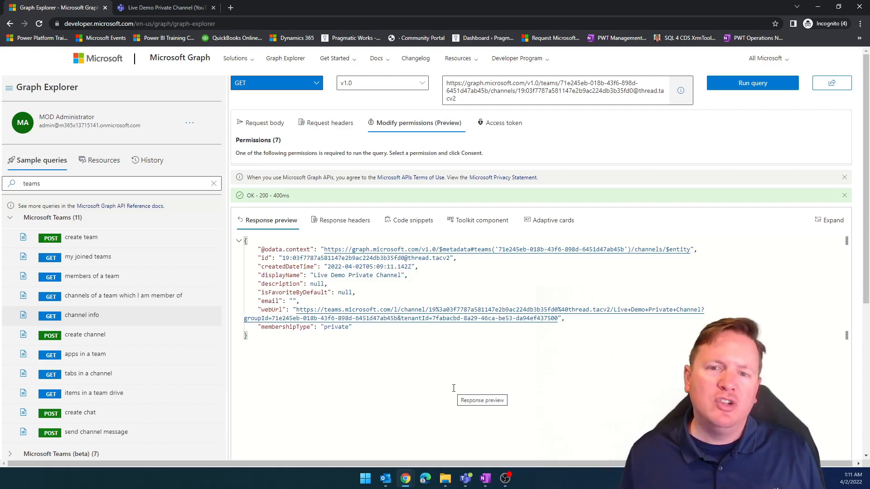
mouse_move(379, 304)
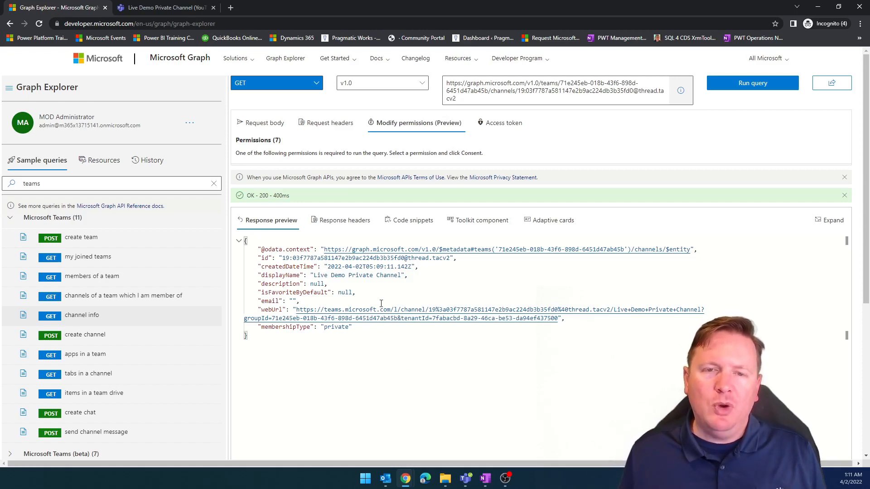
mouse_move(380, 310)
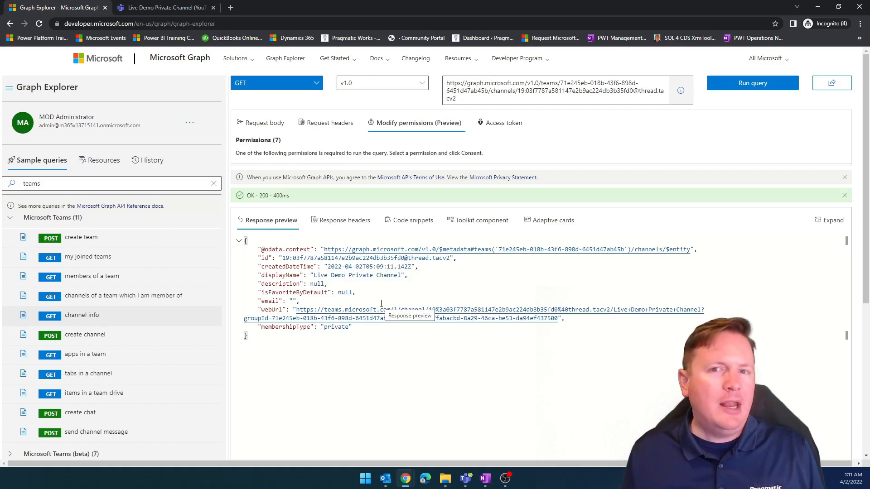